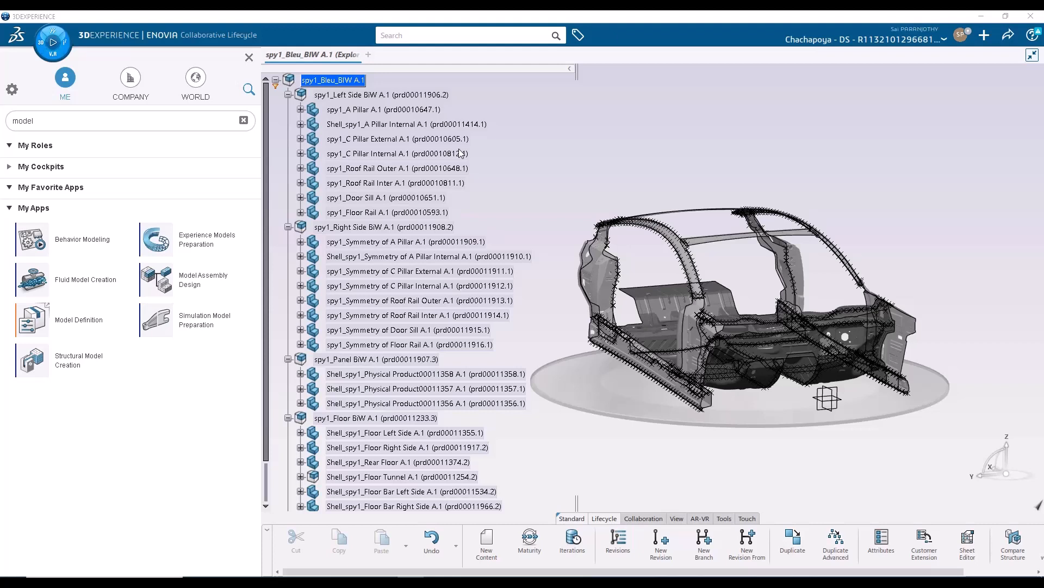
- Select the root spy1_Bleu_BIW A.1 assembly and bring up its context actions
click(382, 109)
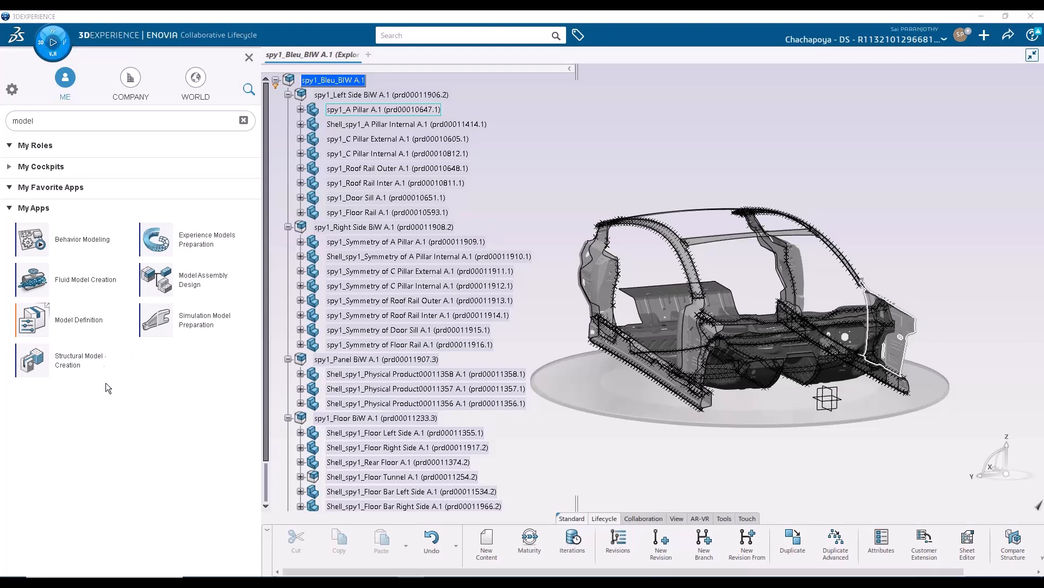
mouse_move(108, 360)
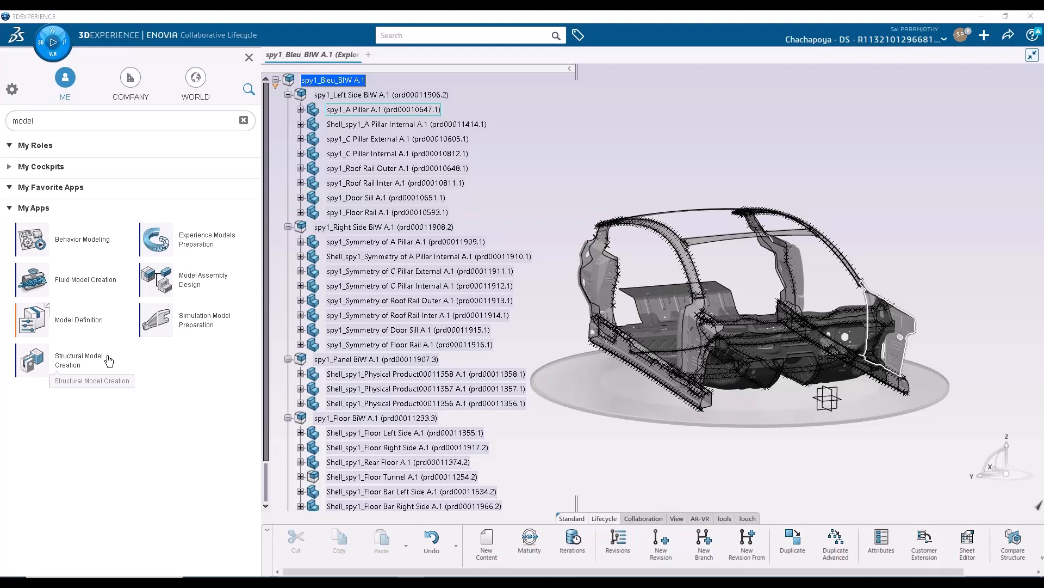
mouse_move(54, 363)
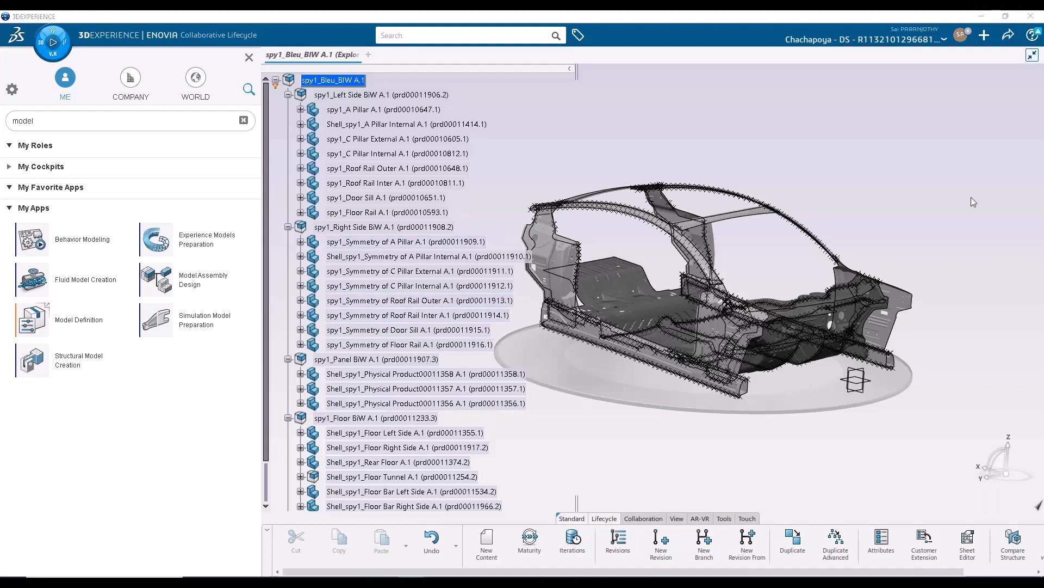
mouse_move(189, 279)
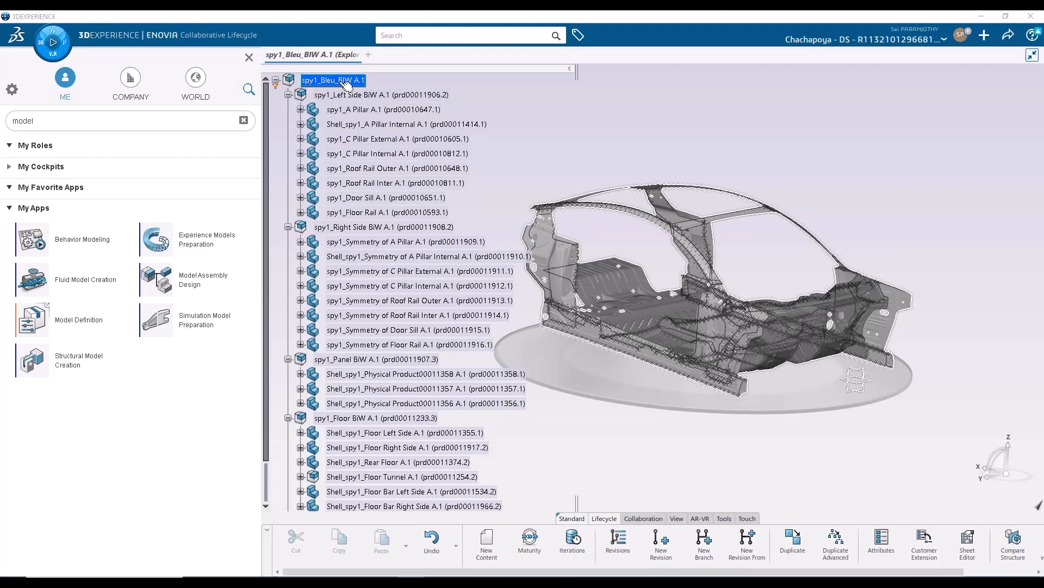
scroll(down, 3)
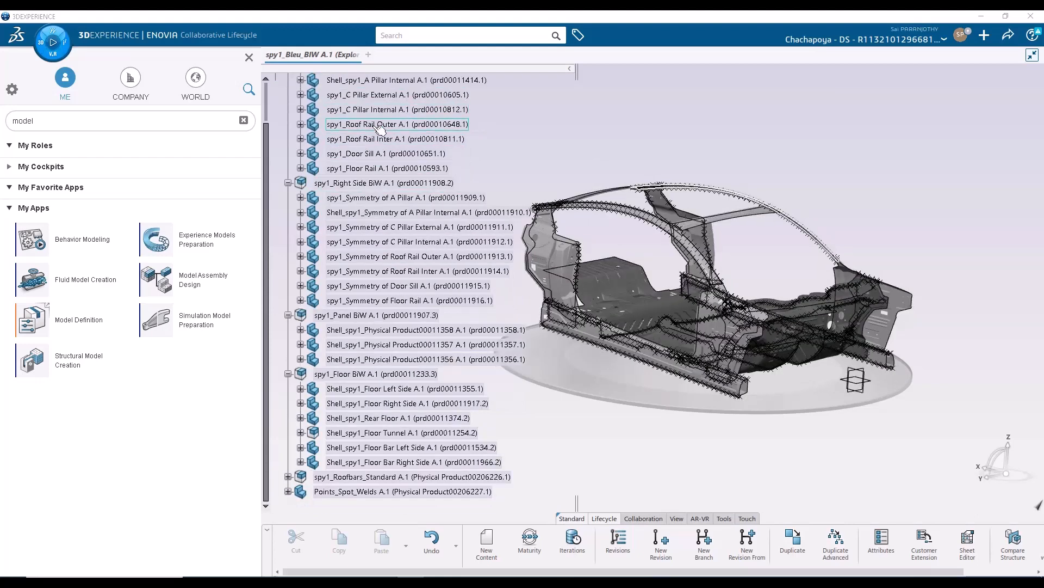
click(380, 95)
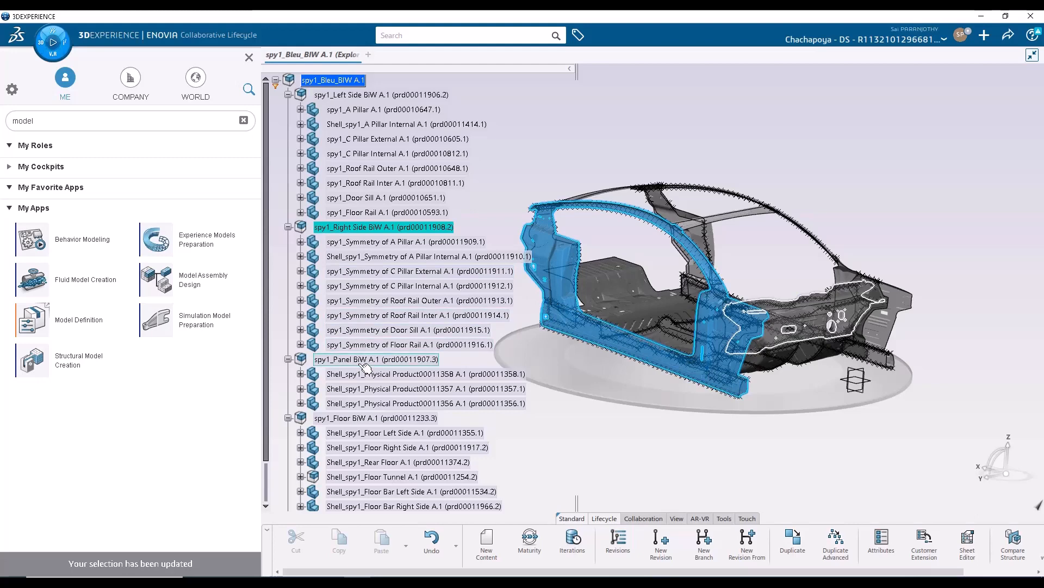
click(374, 418)
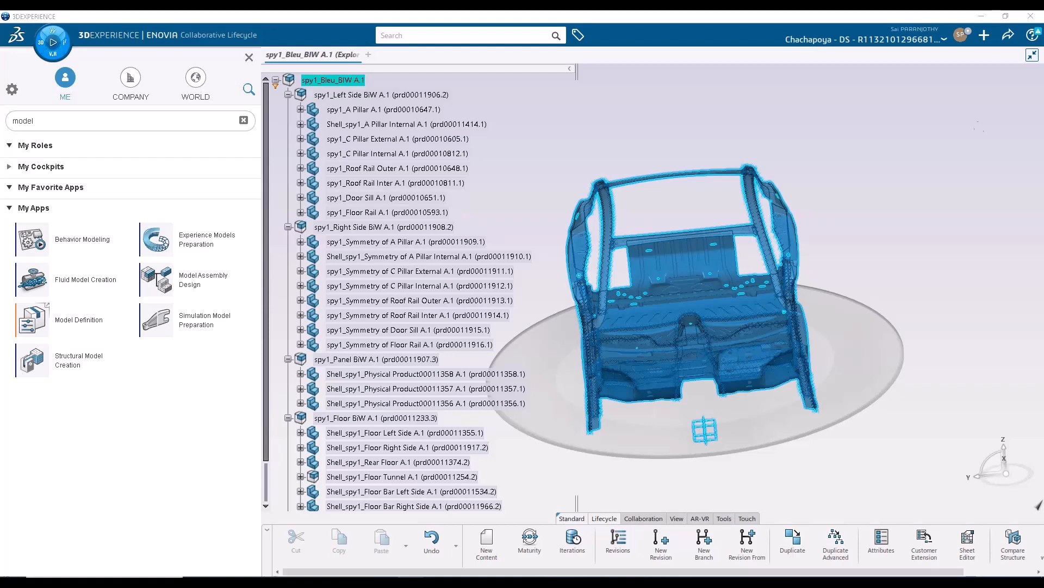
right_click(332, 79)
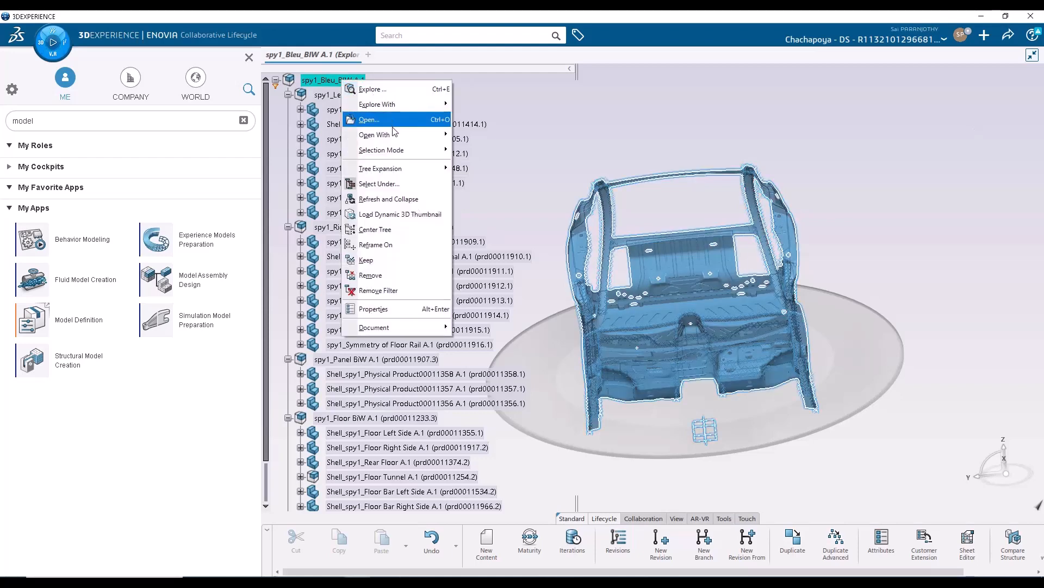
- Load the spy1_Bleu_BIW assembly into Model Assembly Design with its six sub-assemblies
click(369, 120)
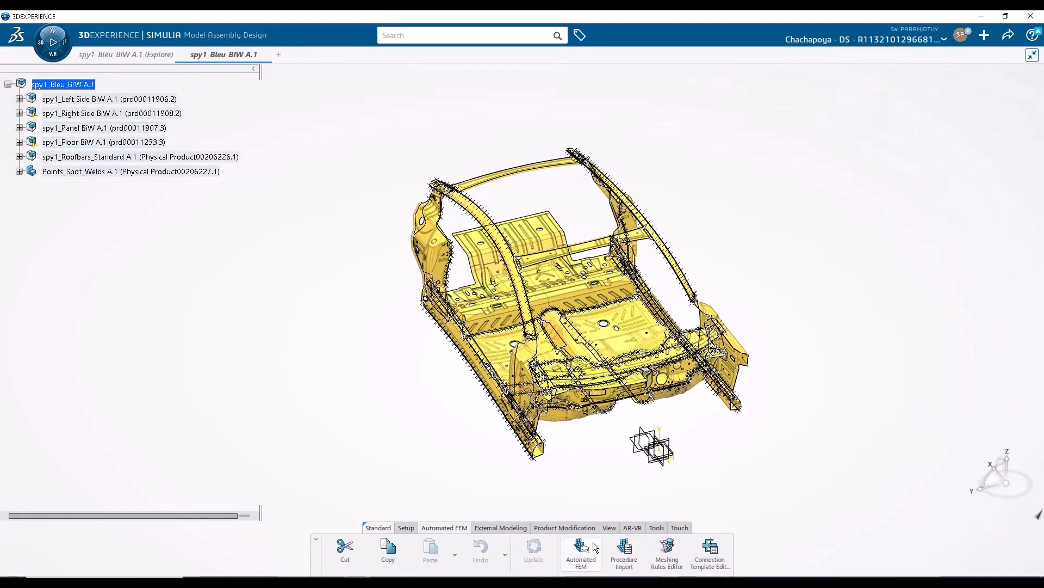
mouse_move(580, 555)
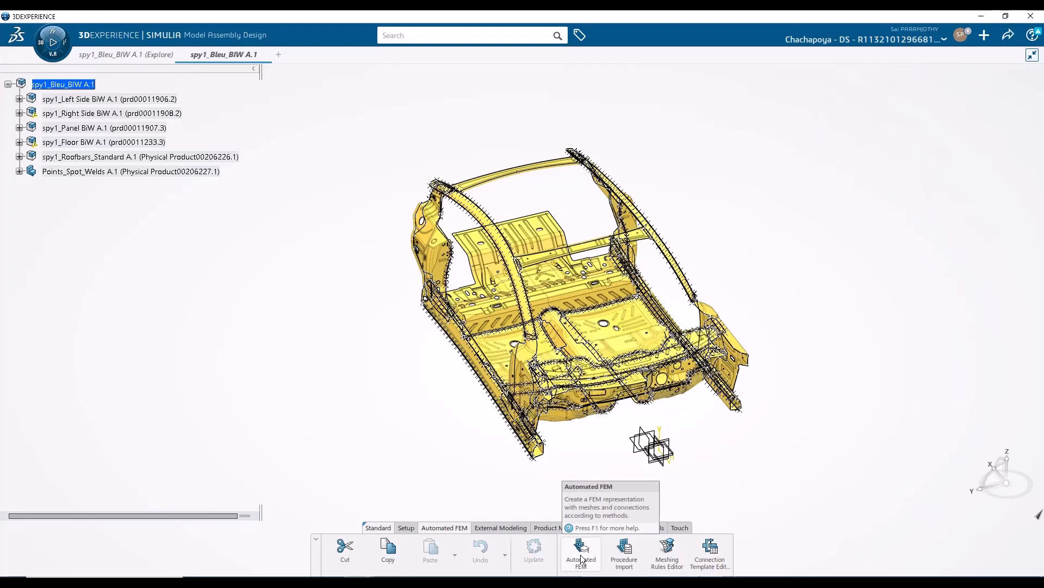
mouse_move(666, 552)
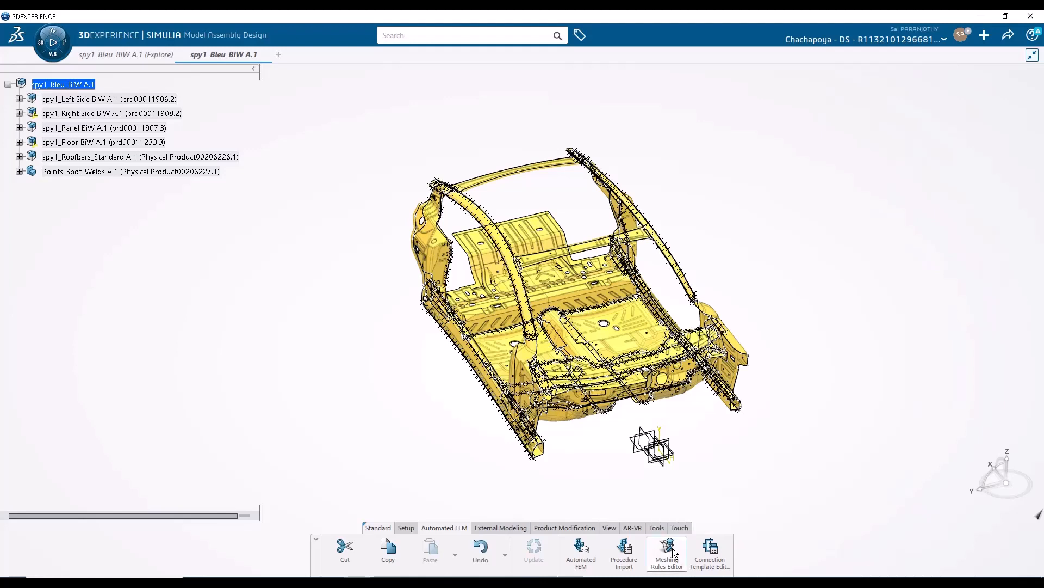
- Start a meshing rule in the Meshing Rules Editor with Surface Quad Mesh as its type
click(666, 553)
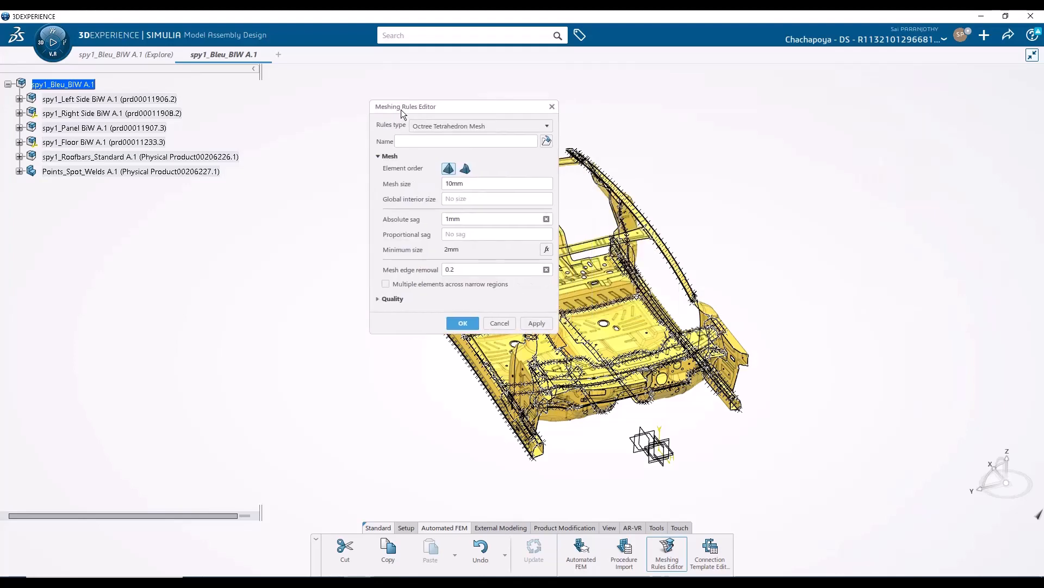
click(467, 141)
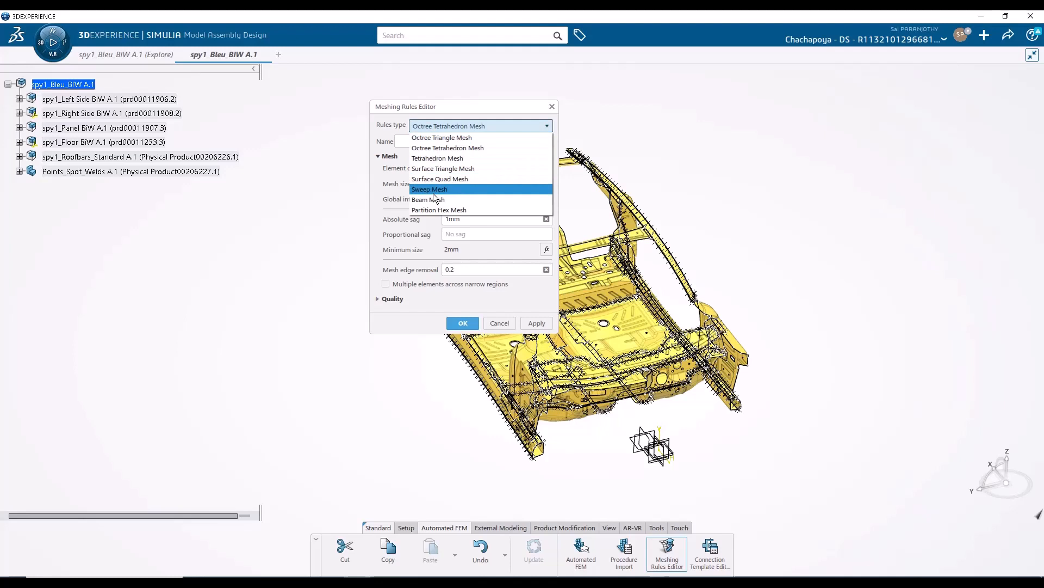
mouse_move(440, 178)
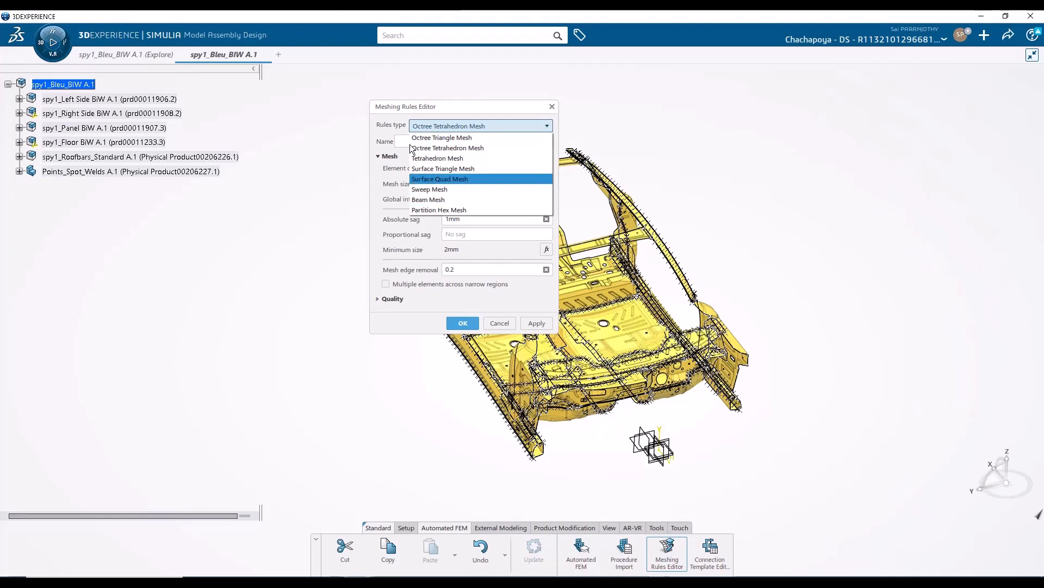
click(499, 324)
text(*5mm*)
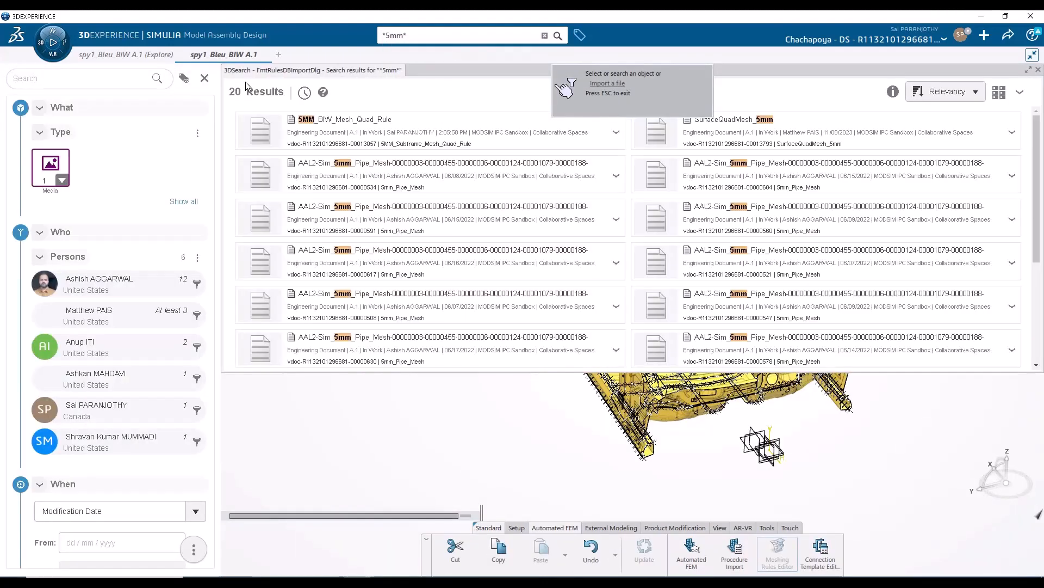
- Load 5MM_BIW_Mesh_Quad_Rule, review its 2D Holes and Fillets feature settings, and accept it
click(260, 131)
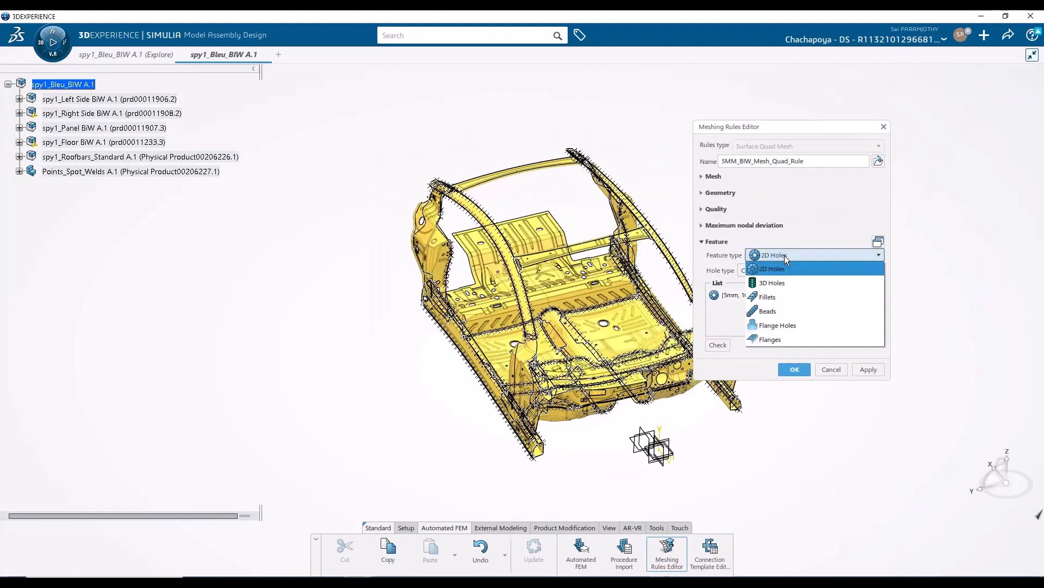
click(773, 269)
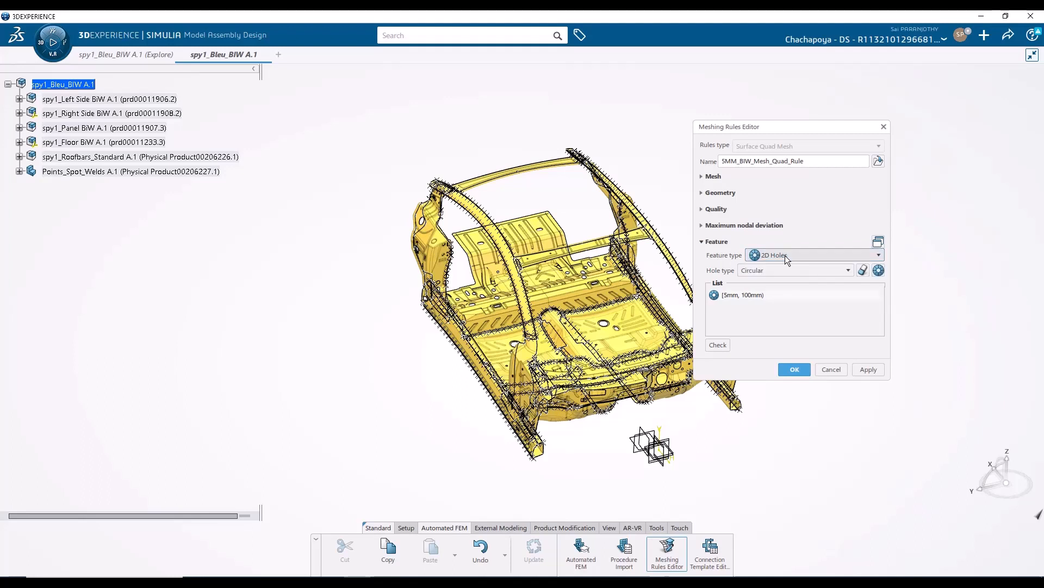
click(813, 254)
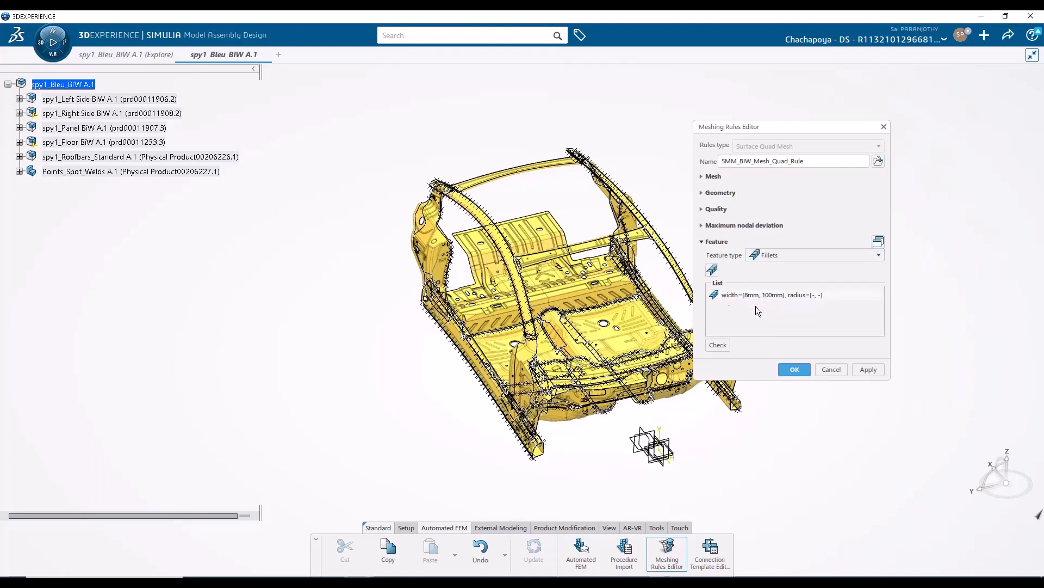
click(771, 161)
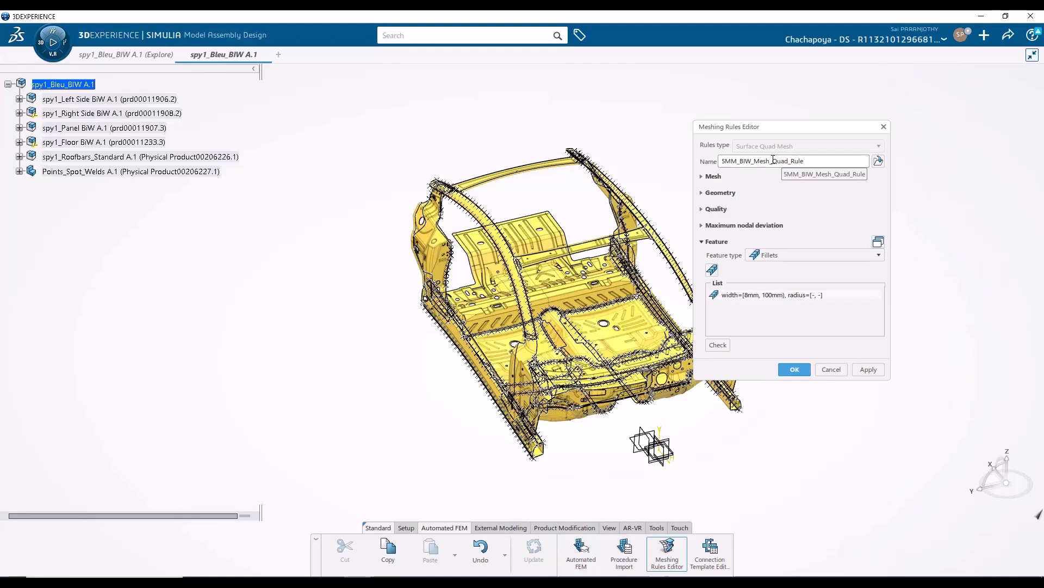
click(772, 161)
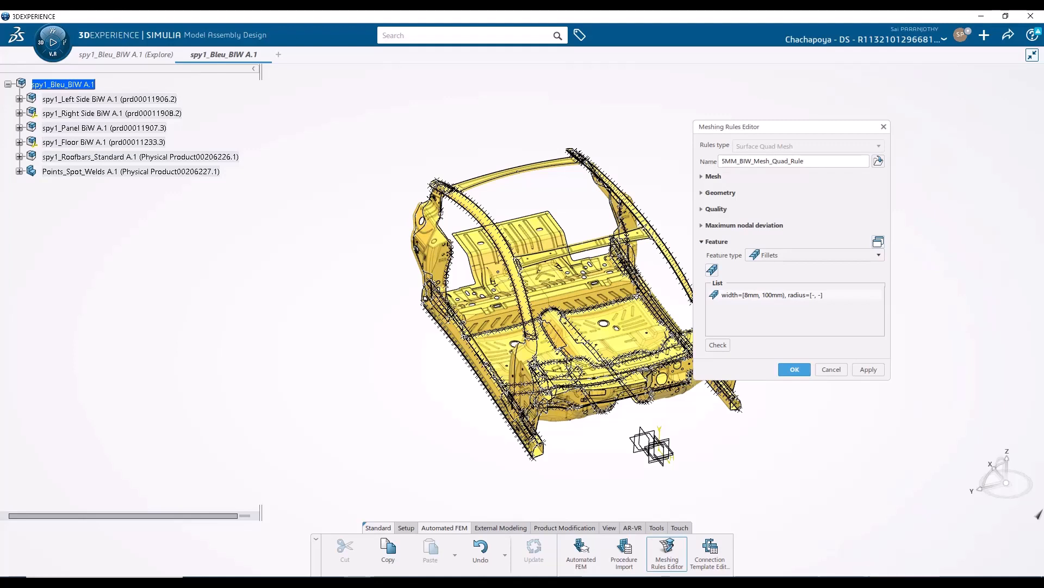
click(793, 369)
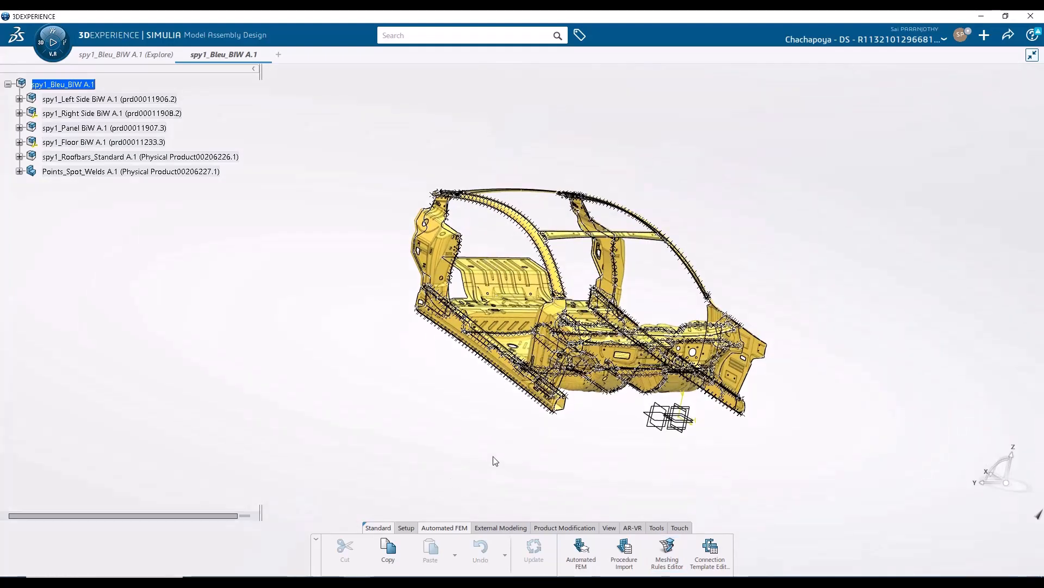
- Bring up the Automated FEM method chooser for the assembly
click(580, 556)
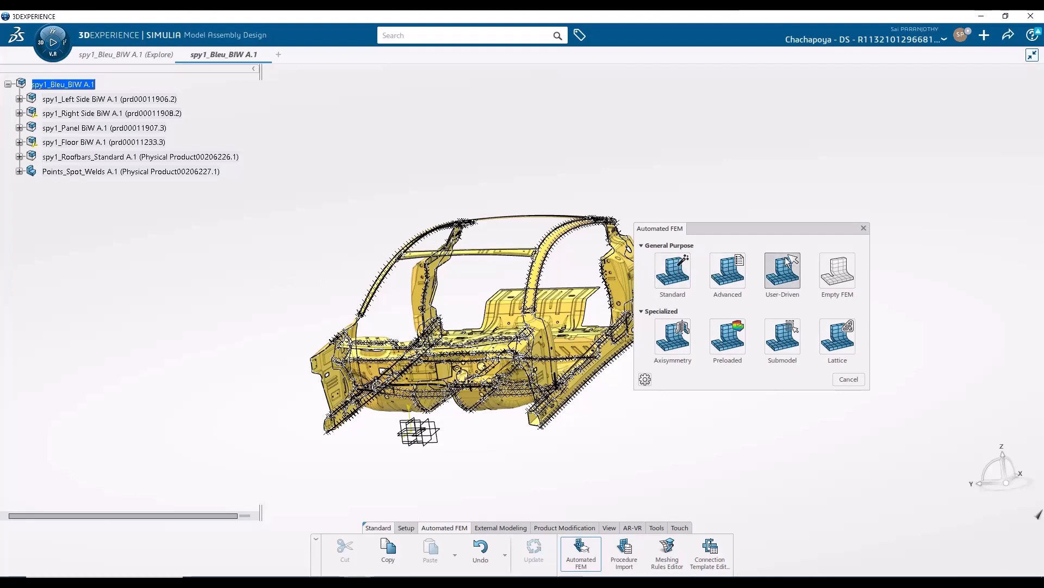
- Choose user-driven Automated FEM and filter the product structure by title *shell
click(782, 273)
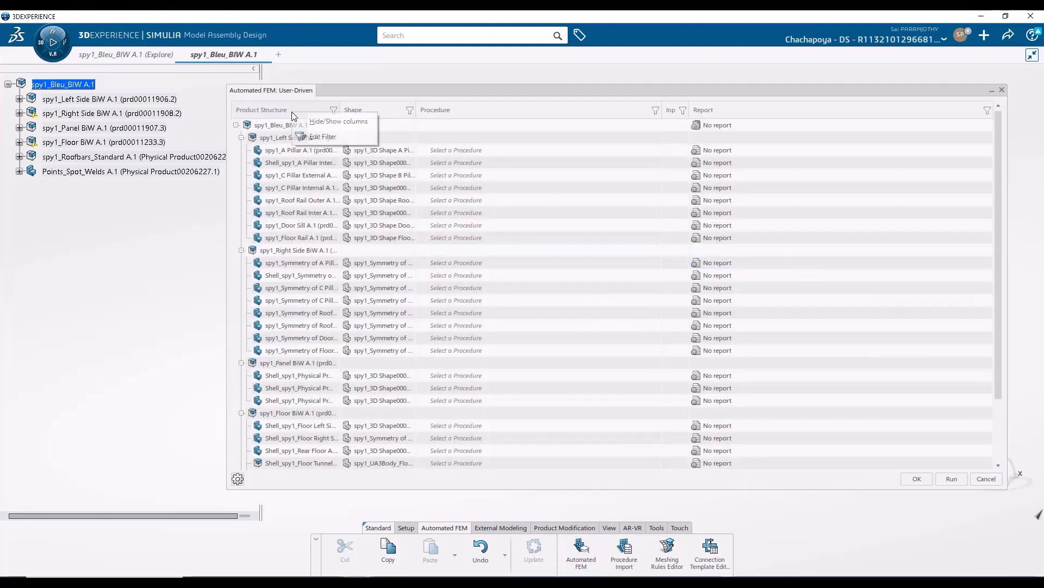
click(320, 137)
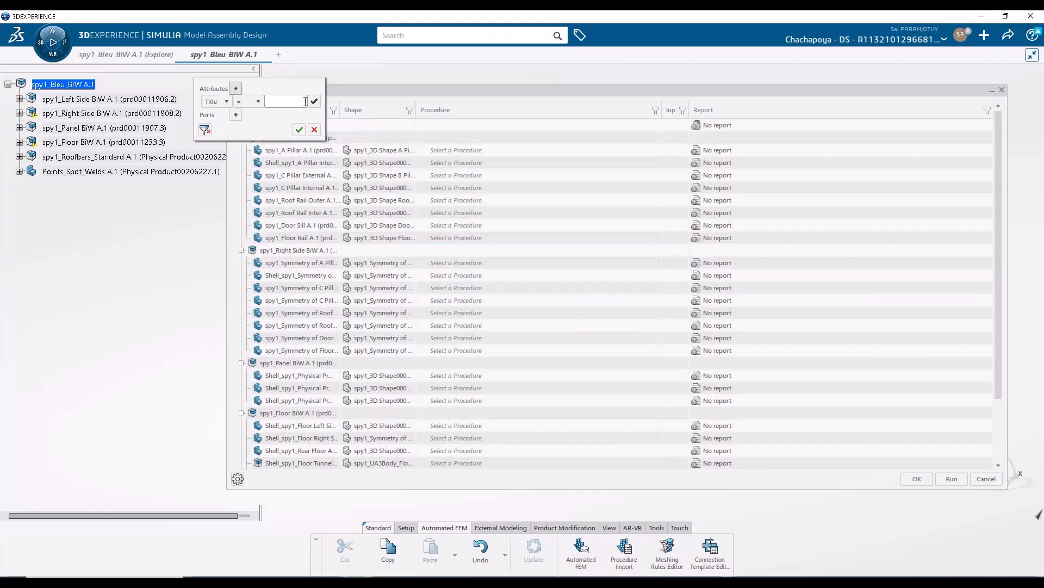
click(285, 102)
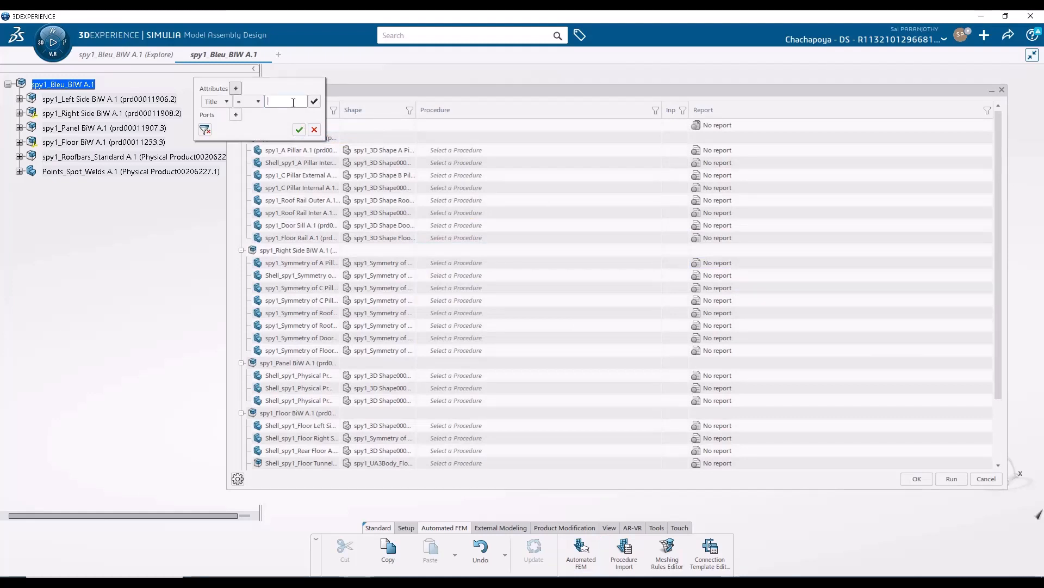
click(285, 101)
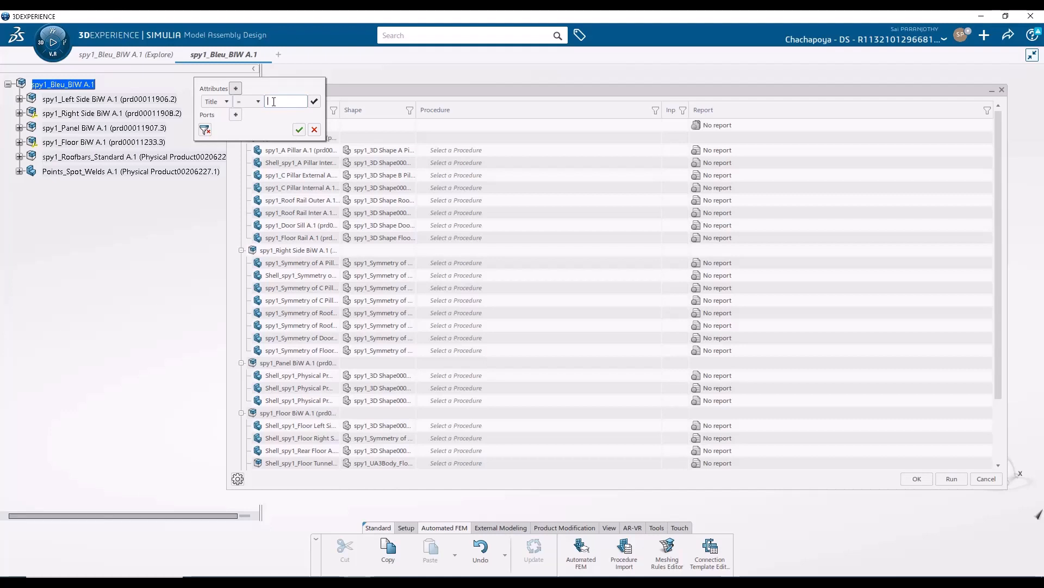
text(*shell)
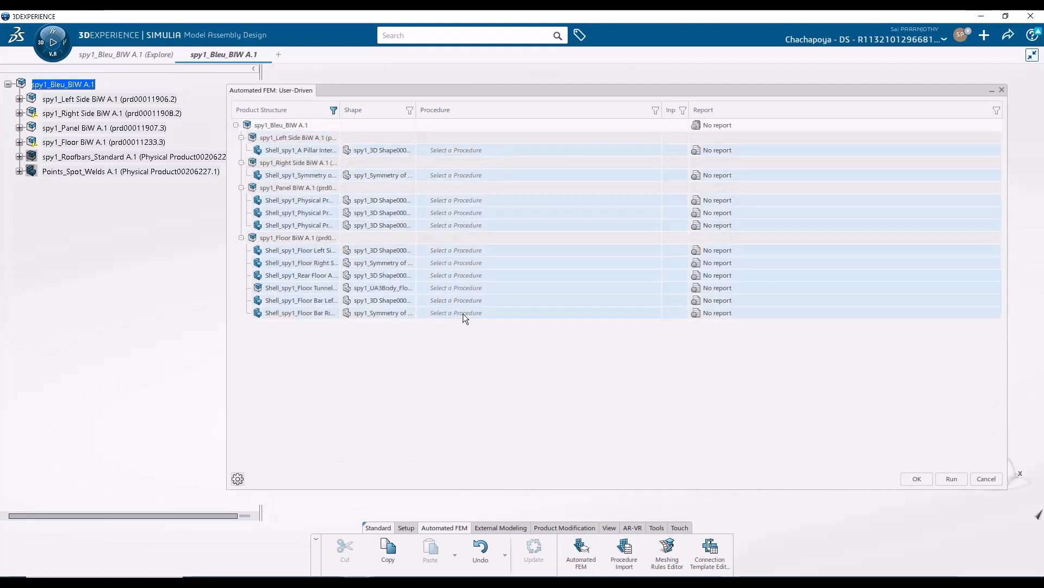
- Assign Surface Quad Mesh to the shell parts with 5mm mesh size and 2mm thickness
right_click(456, 312)
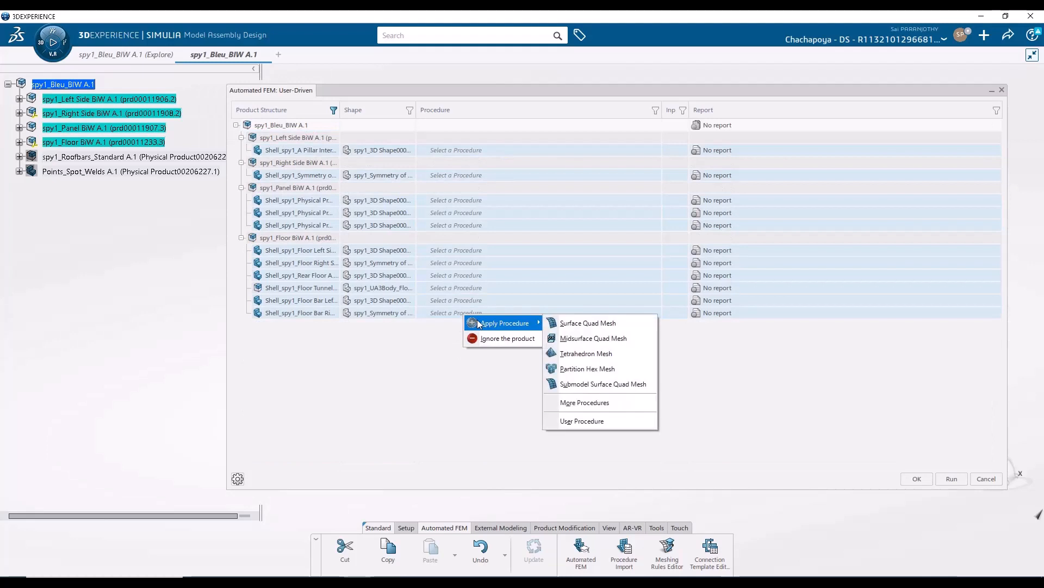
mouse_move(586, 323)
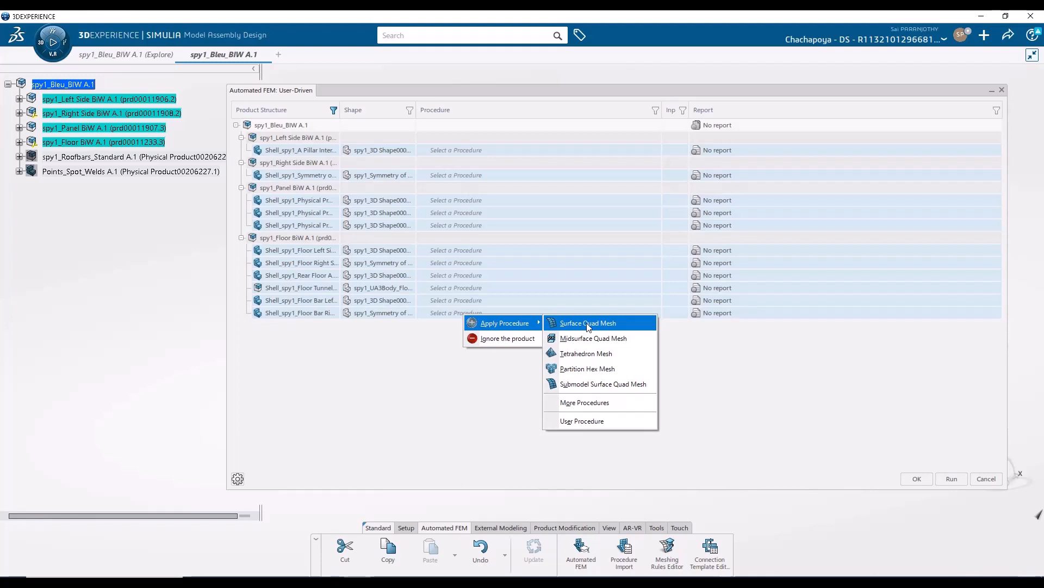
click(587, 322)
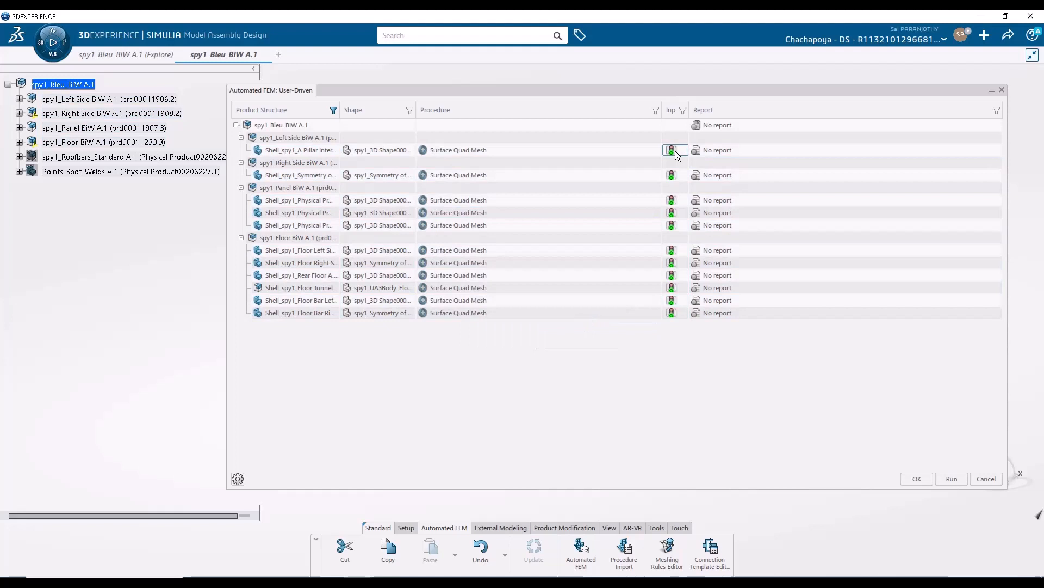
click(674, 150)
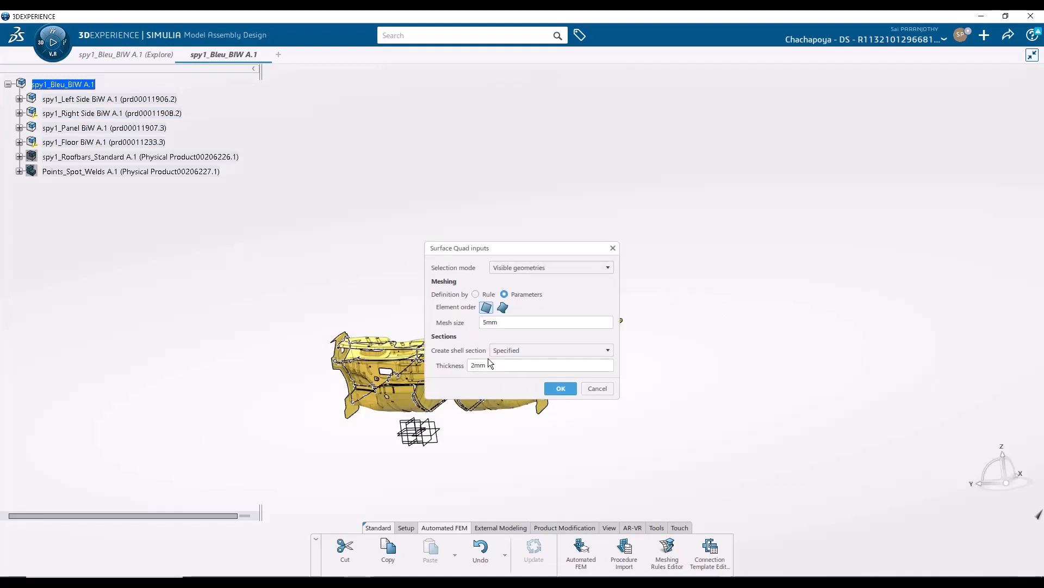
mouse_move(440, 363)
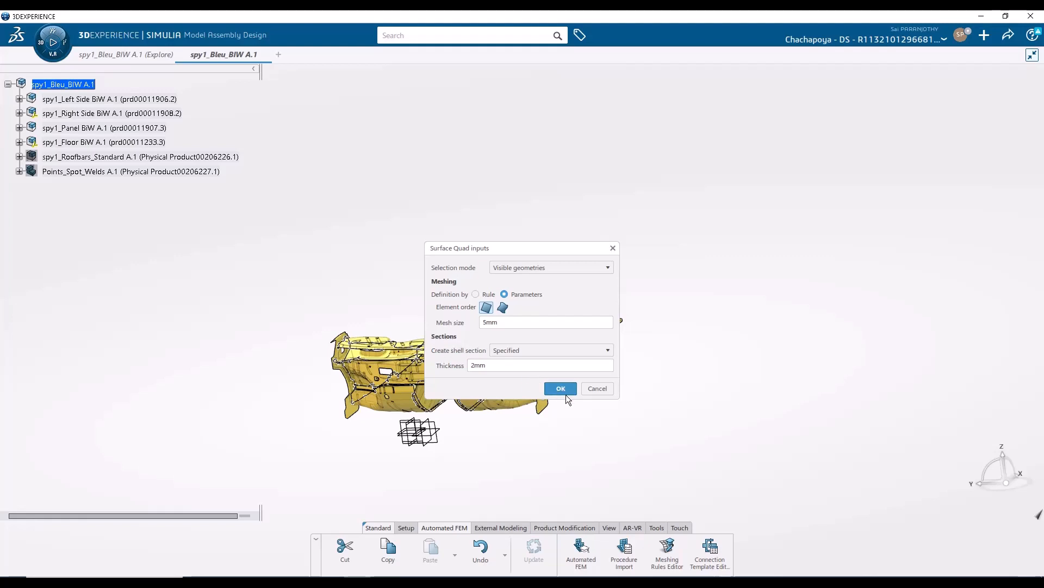
click(560, 389)
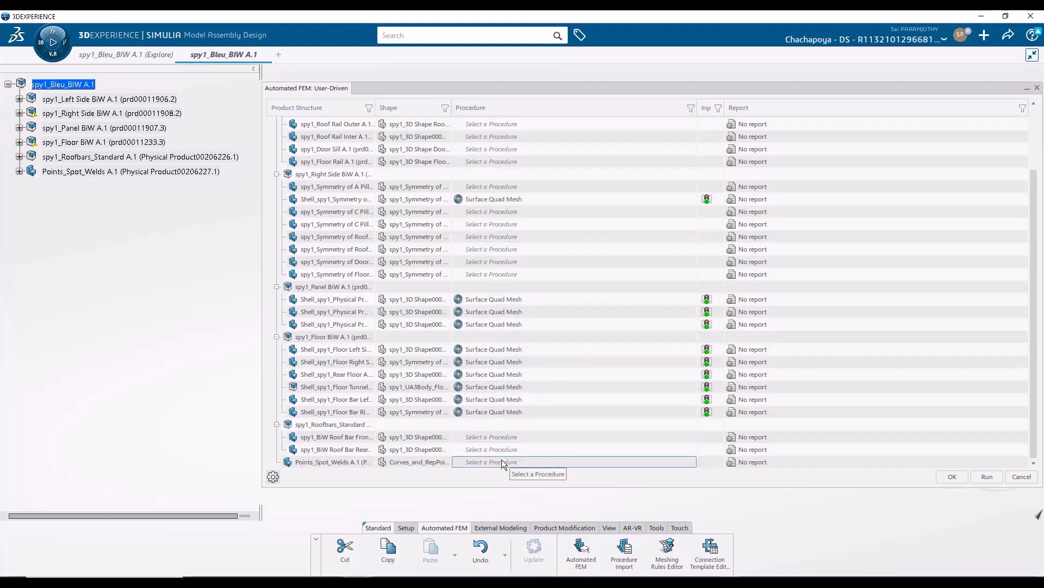
- Ignore the Points_Spot_Welds A.1 product so it is excluded from meshing
right_click(493, 461)
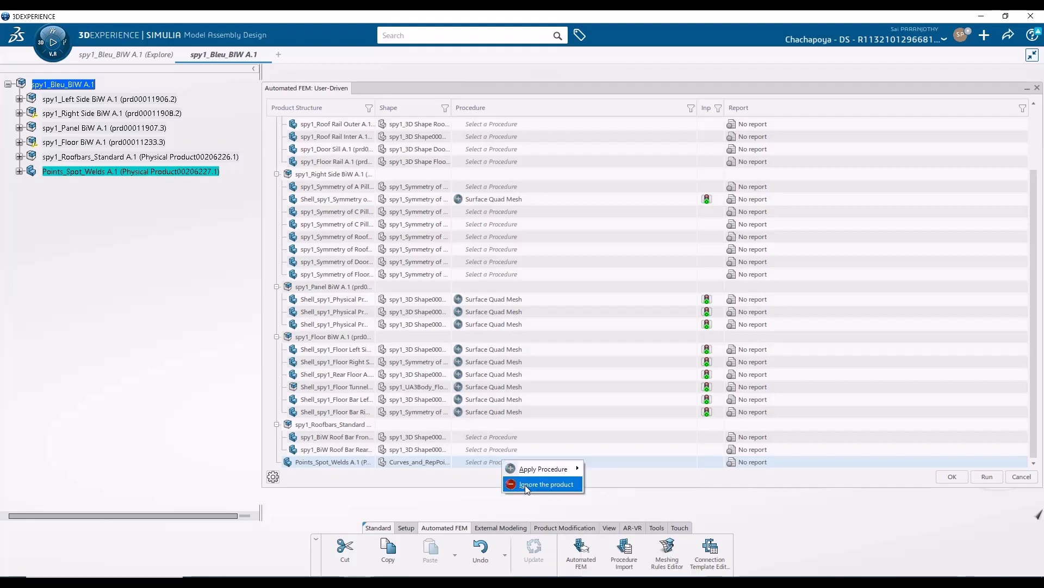
click(545, 483)
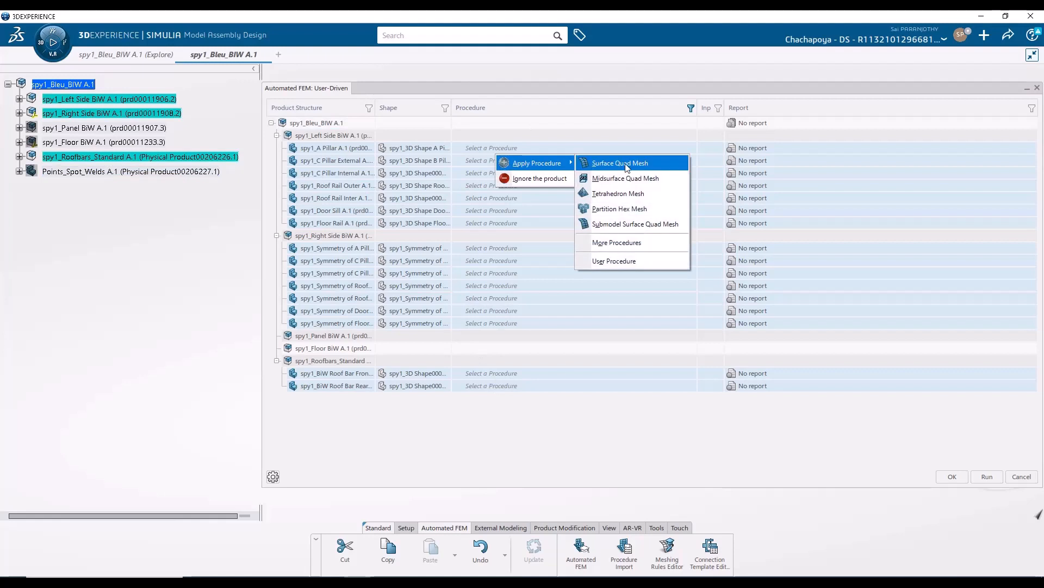
mouse_move(624, 177)
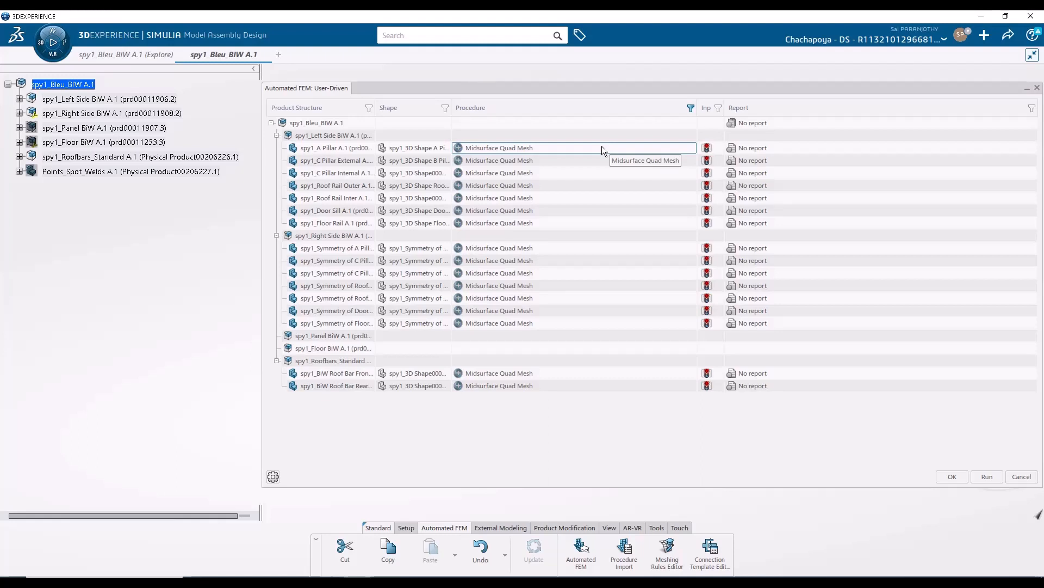
mouse_move(690, 152)
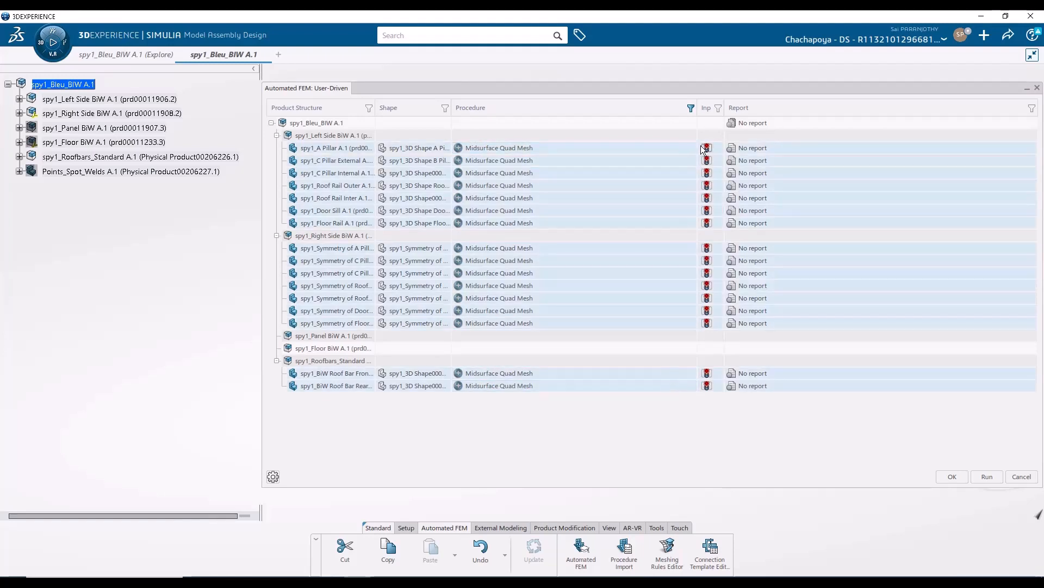
- Set the Midsurface Quad inputs to use the 5MM_BiW_Mesh_Quad_Rule rule template found via *5mm* search
right_click(625, 393)
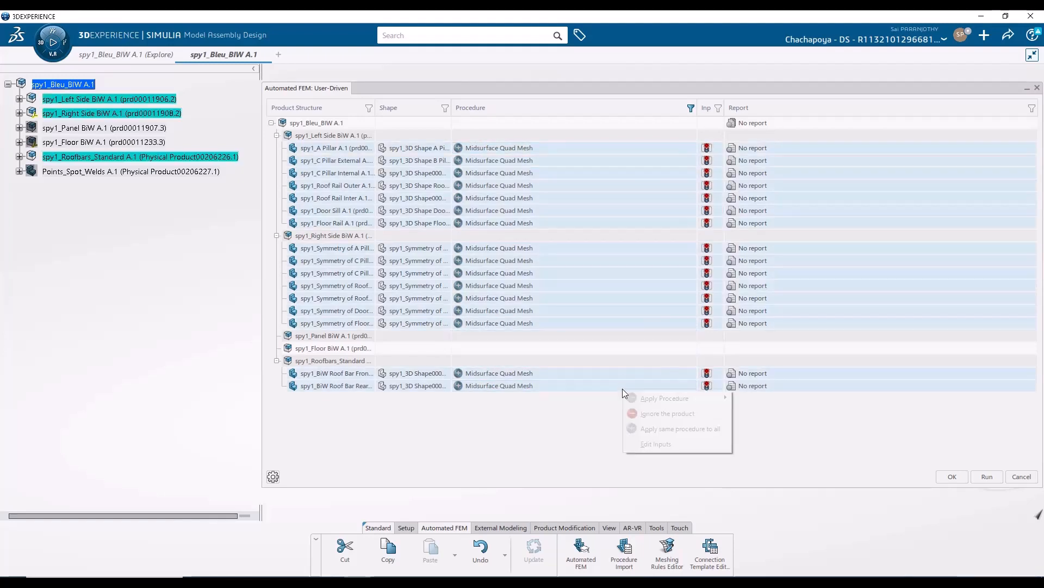
click(655, 444)
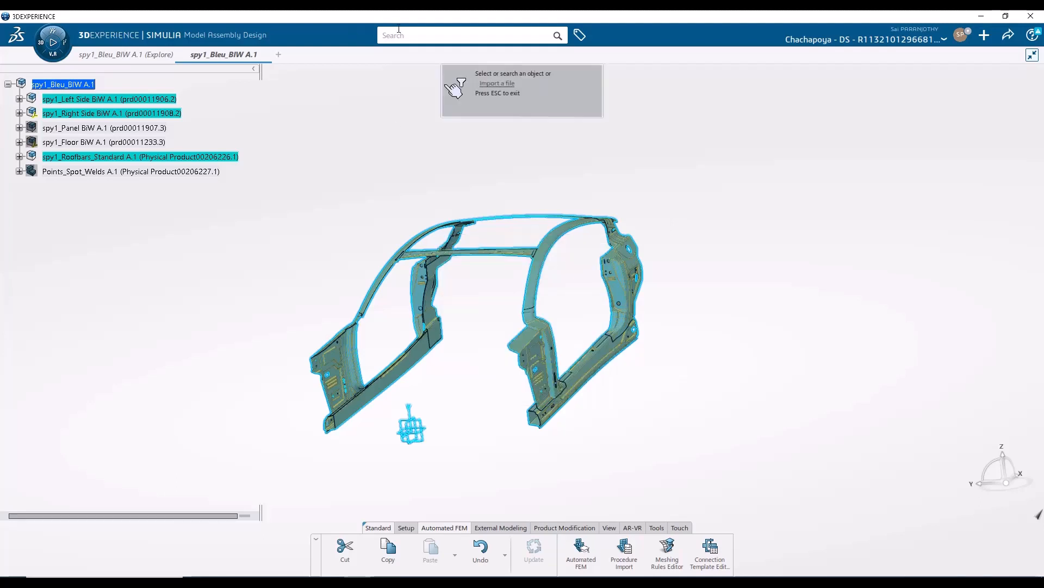
text(*5mm*)
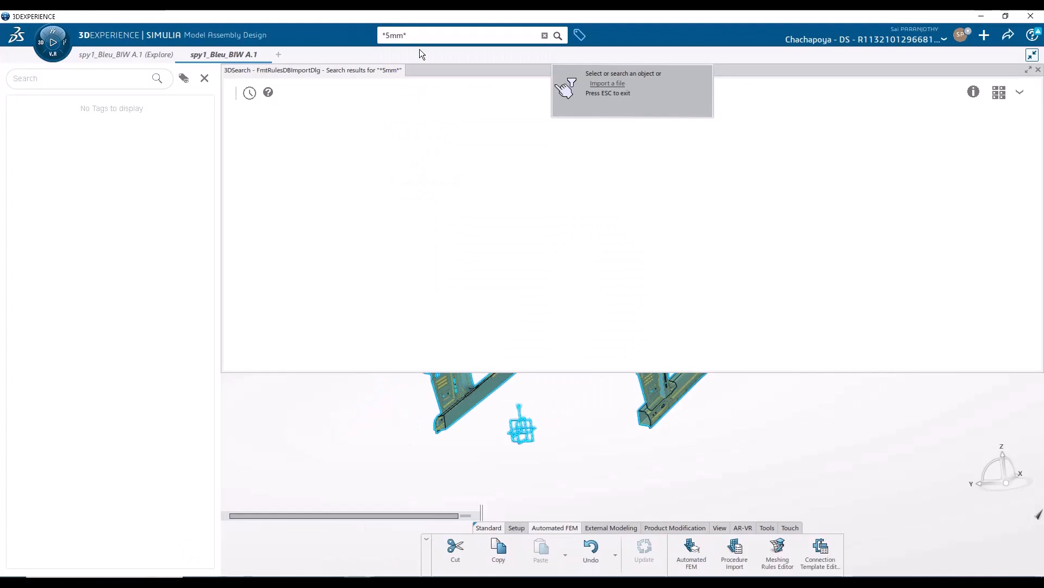
click(557, 35)
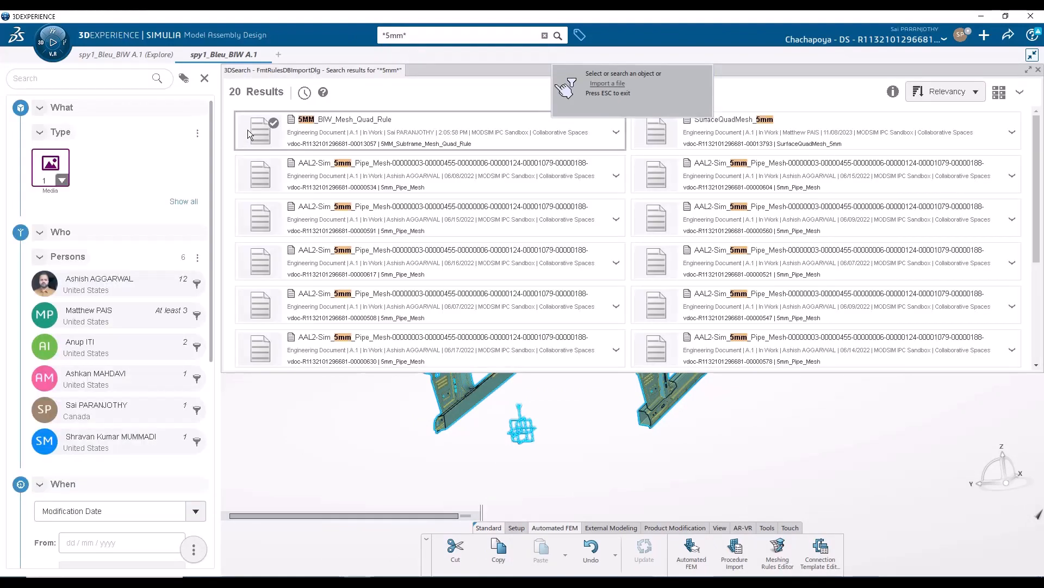
click(273, 123)
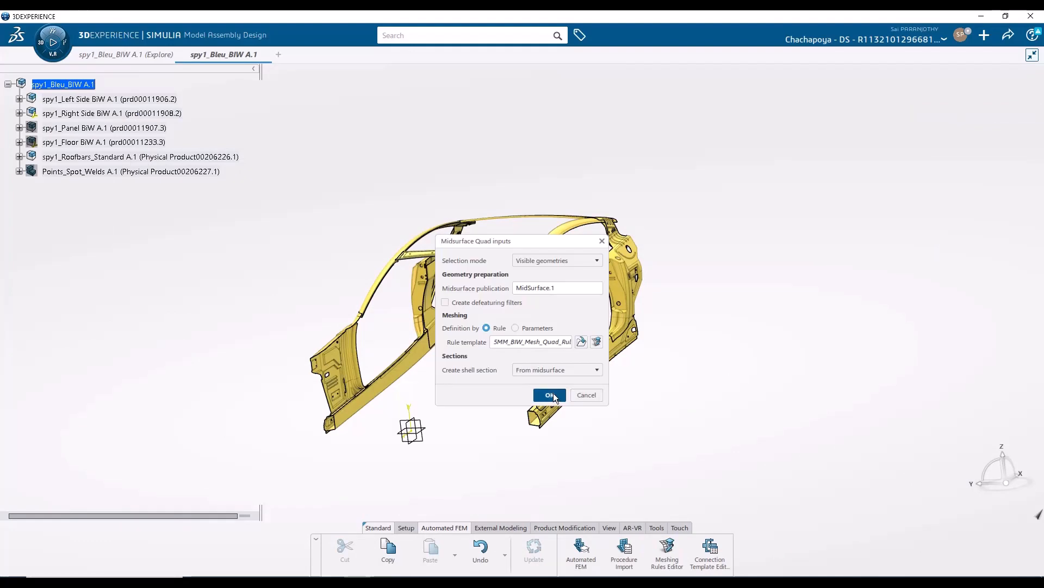
- Confirm the midsurface inputs, review the procedure list, and run Automated FEM meshing for the whole assembly
click(549, 394)
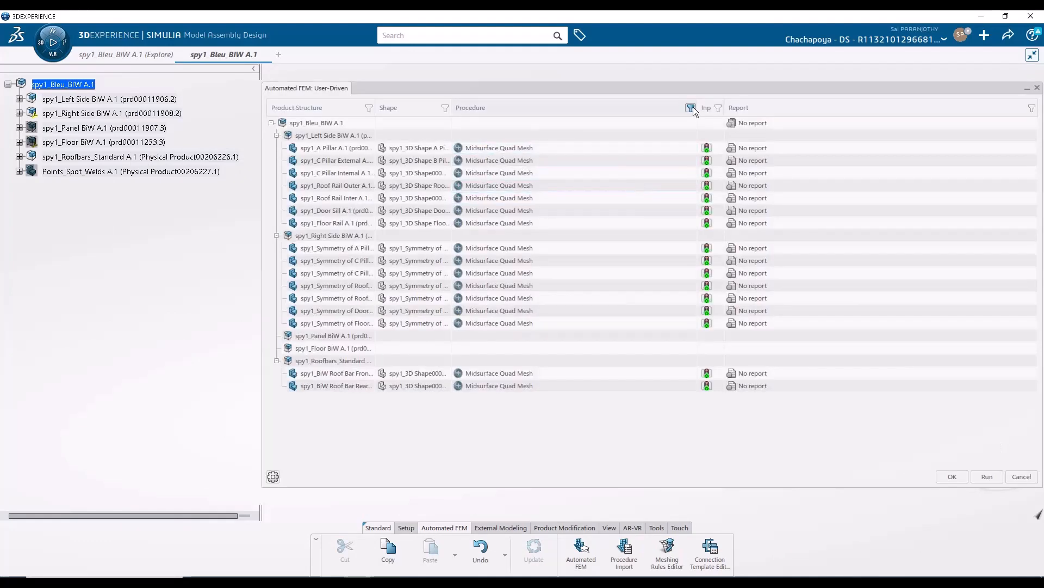
scroll(down, 3)
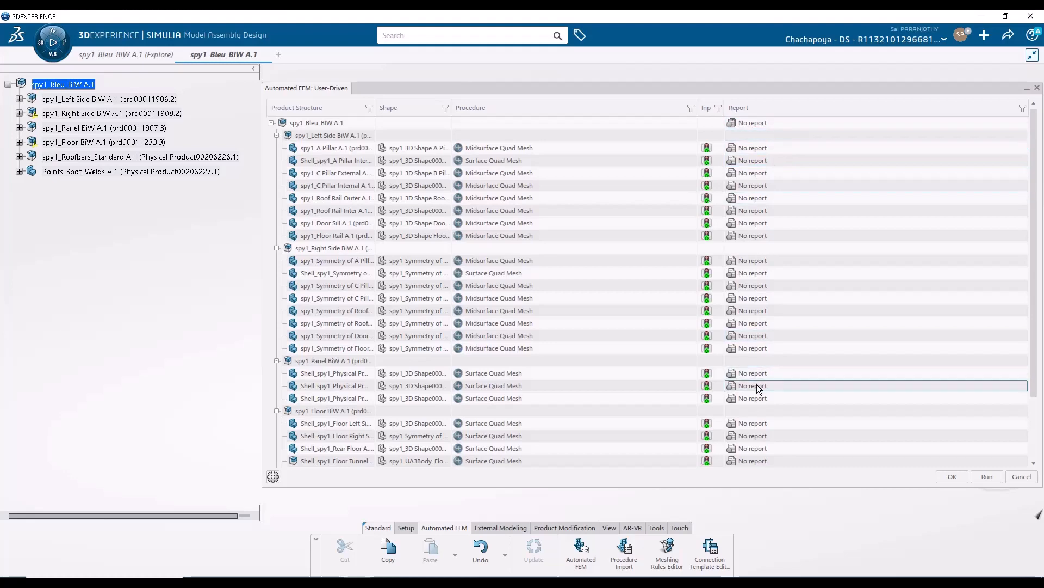
scroll(down, 3)
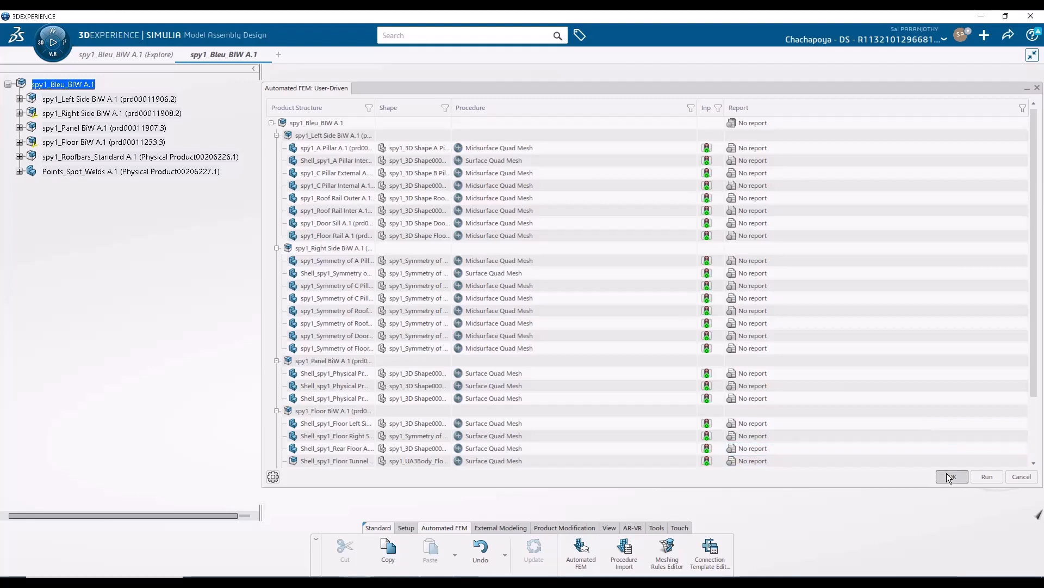
click(951, 476)
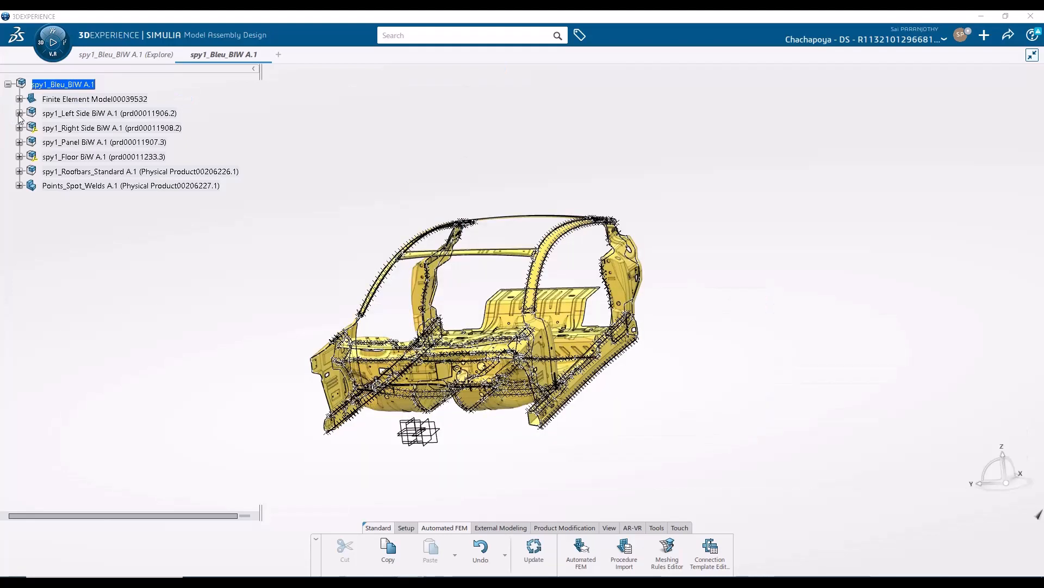
- Inspect the top-level Finite Element Model and the A Pillar and C Pillar External part meshes in the tree
click(21, 113)
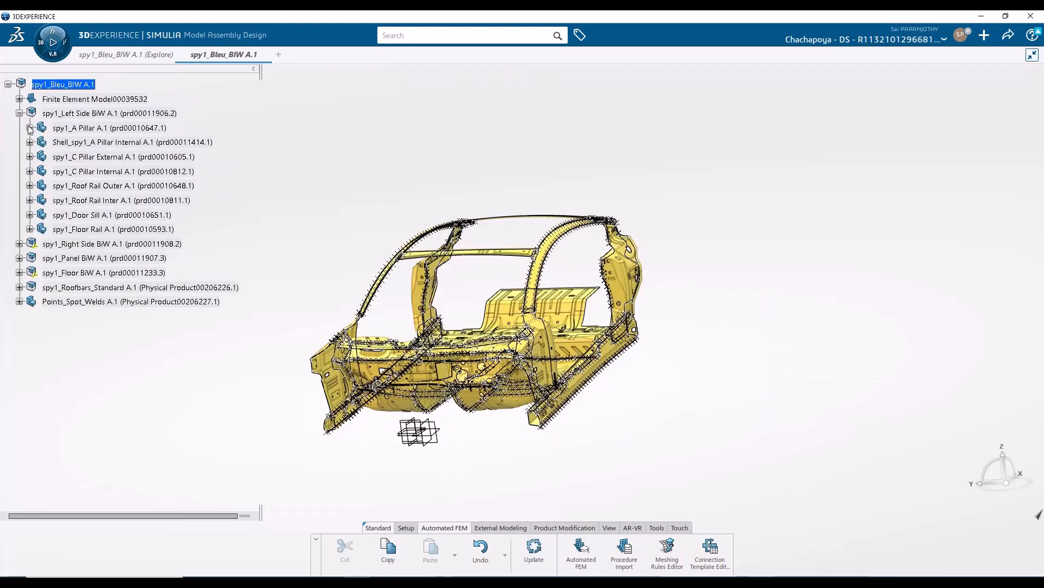
click(31, 127)
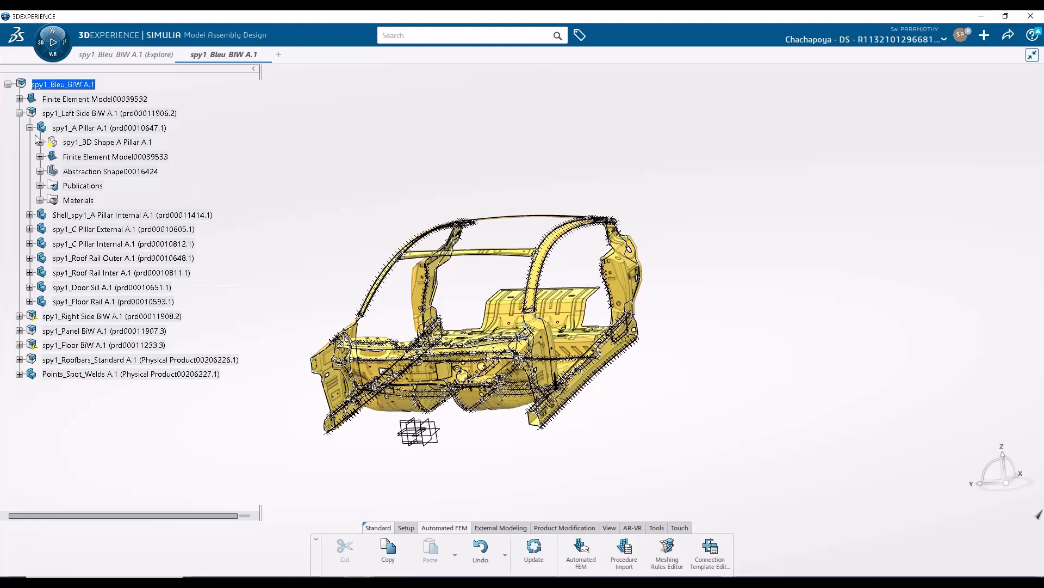
mouse_move(39, 155)
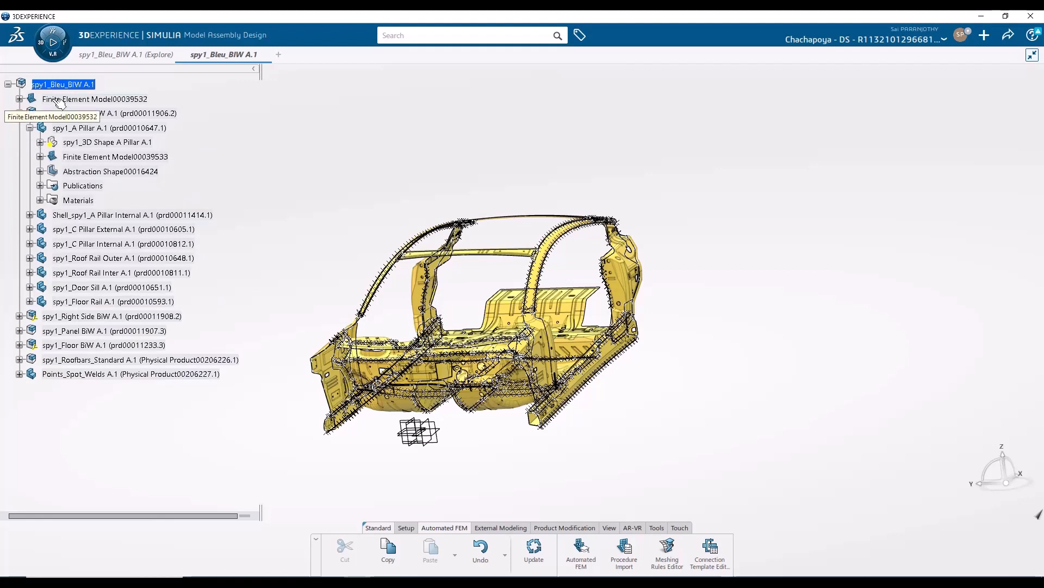
click(95, 99)
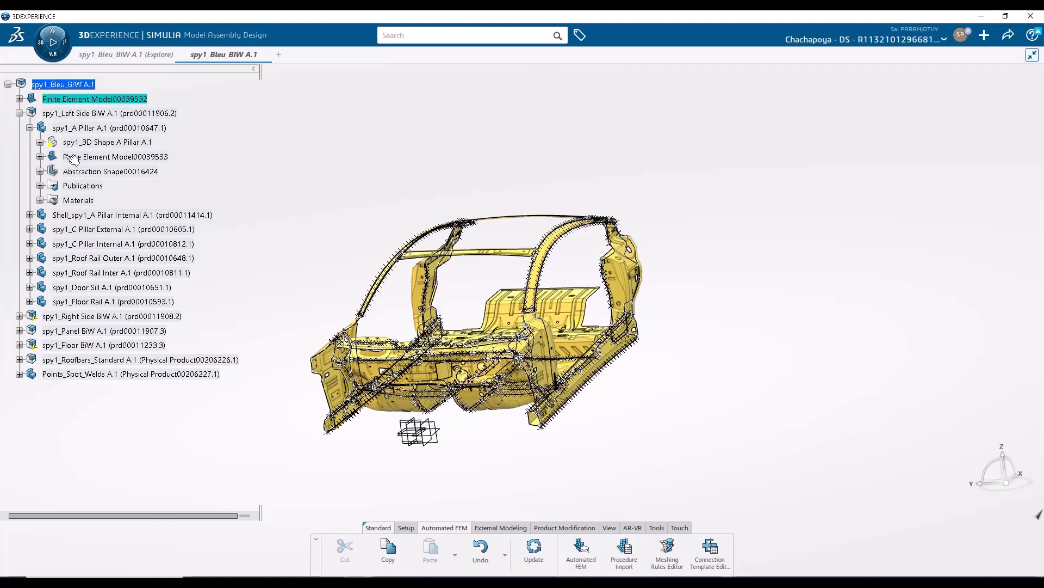
click(115, 156)
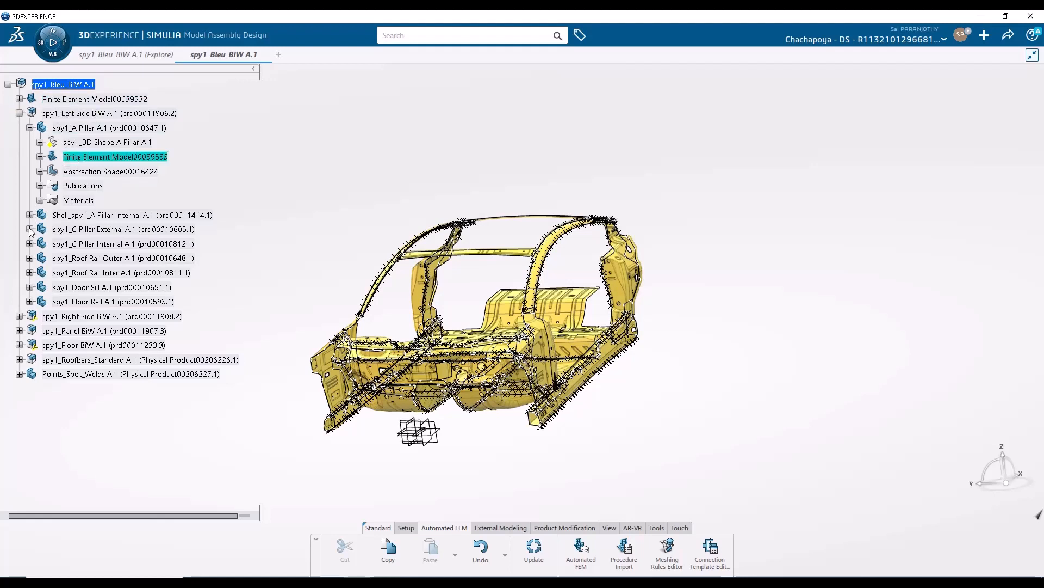
click(30, 228)
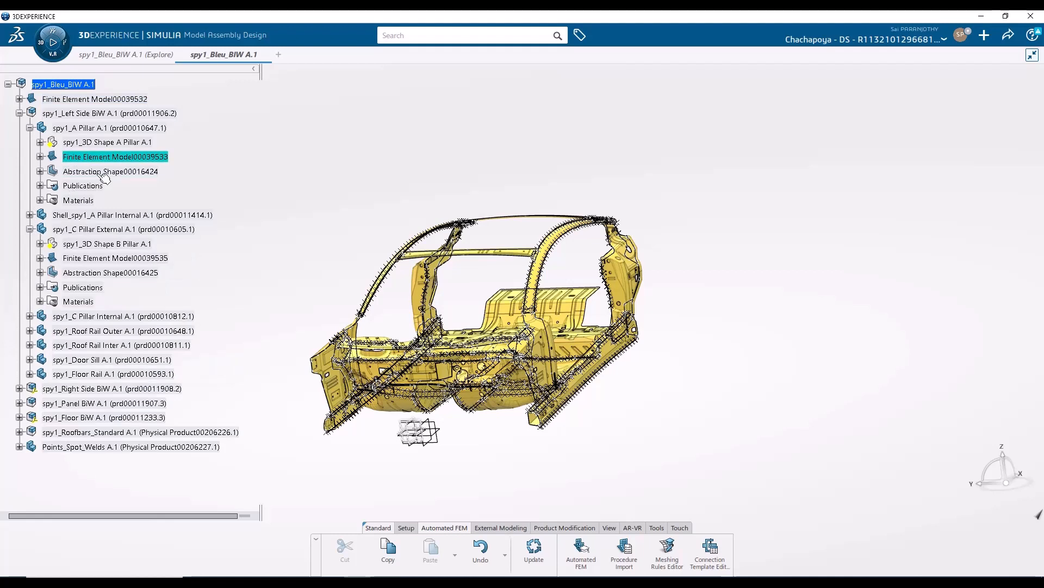
mouse_move(111, 171)
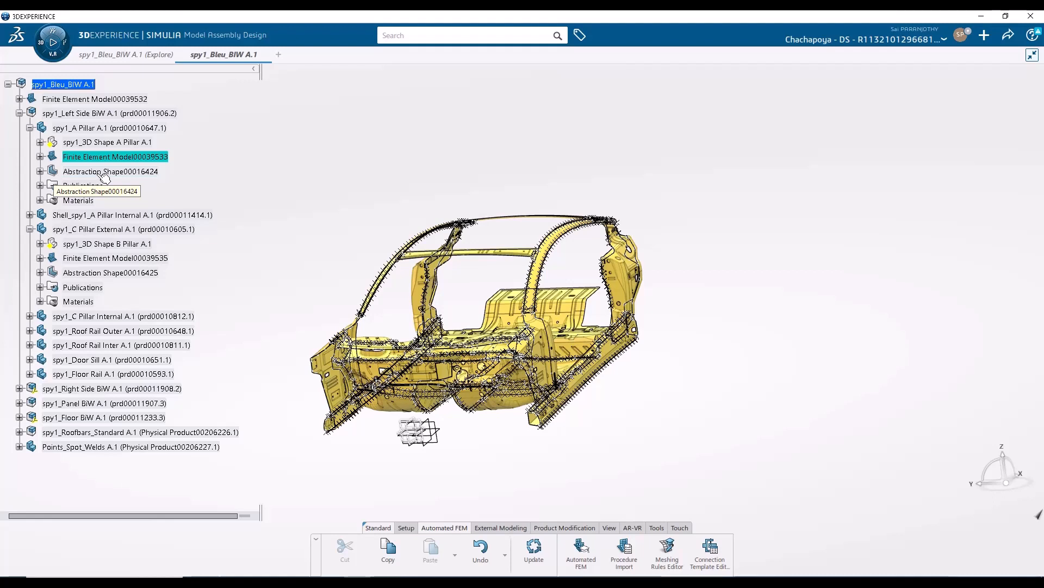
mouse_move(104, 176)
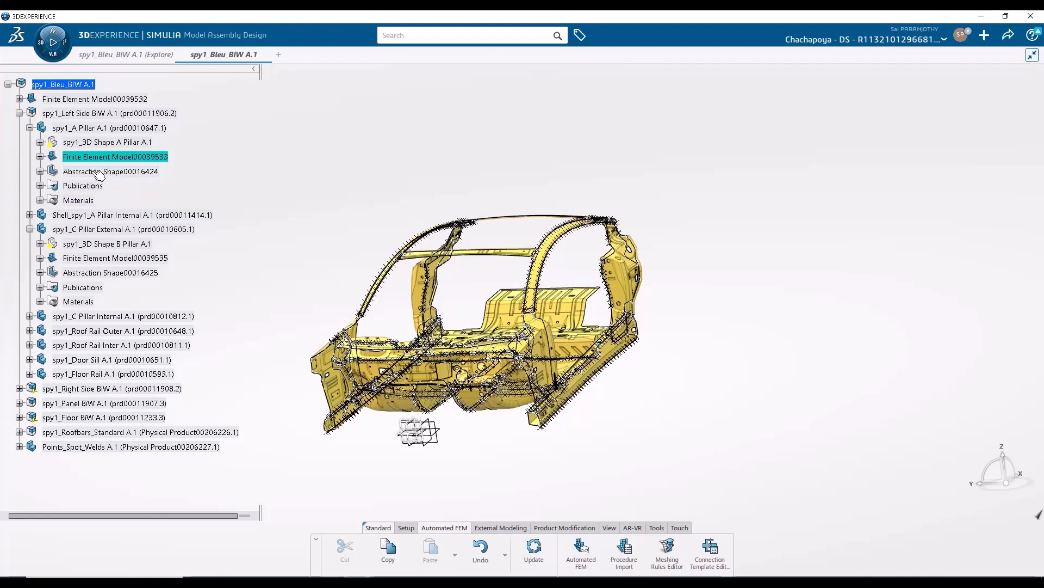
mouse_move(114, 157)
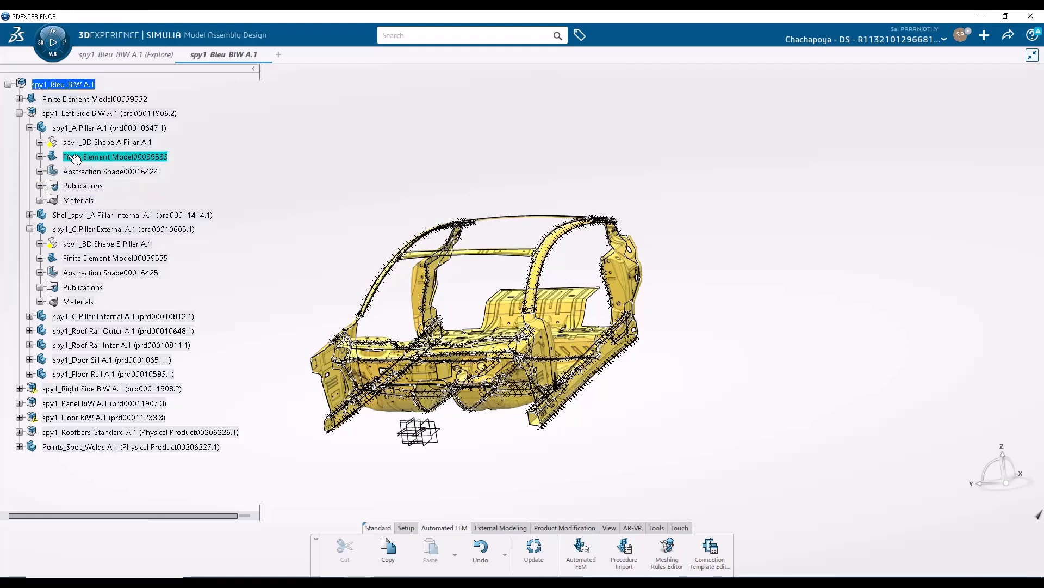
mouse_move(114, 156)
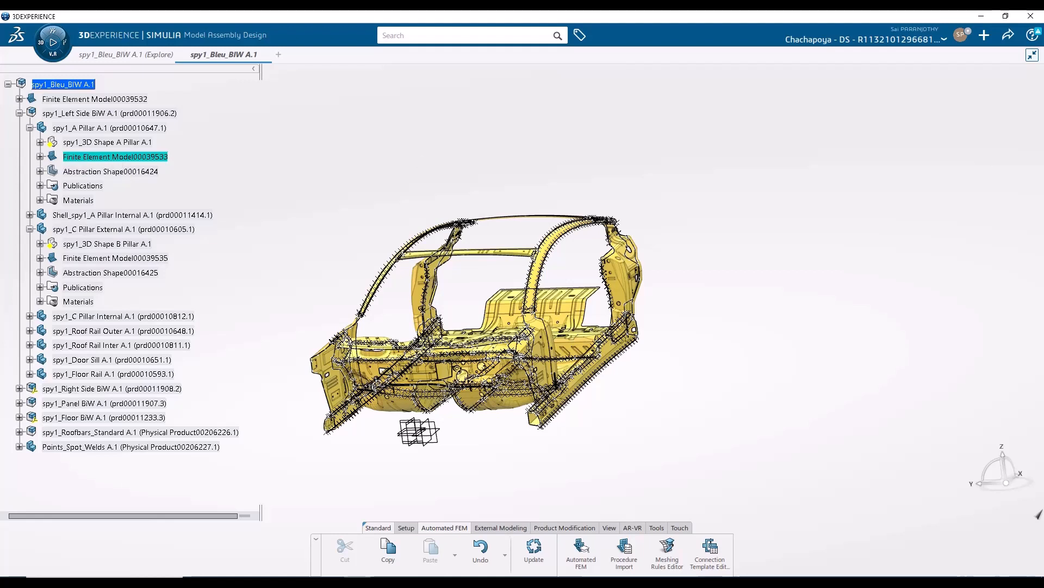
mouse_move(22, 133)
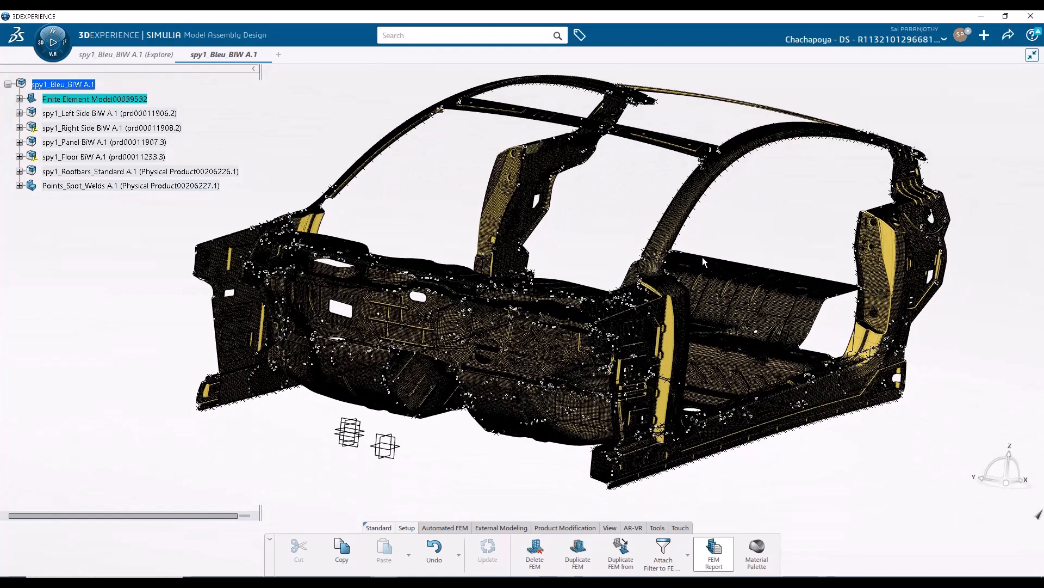
click(713, 553)
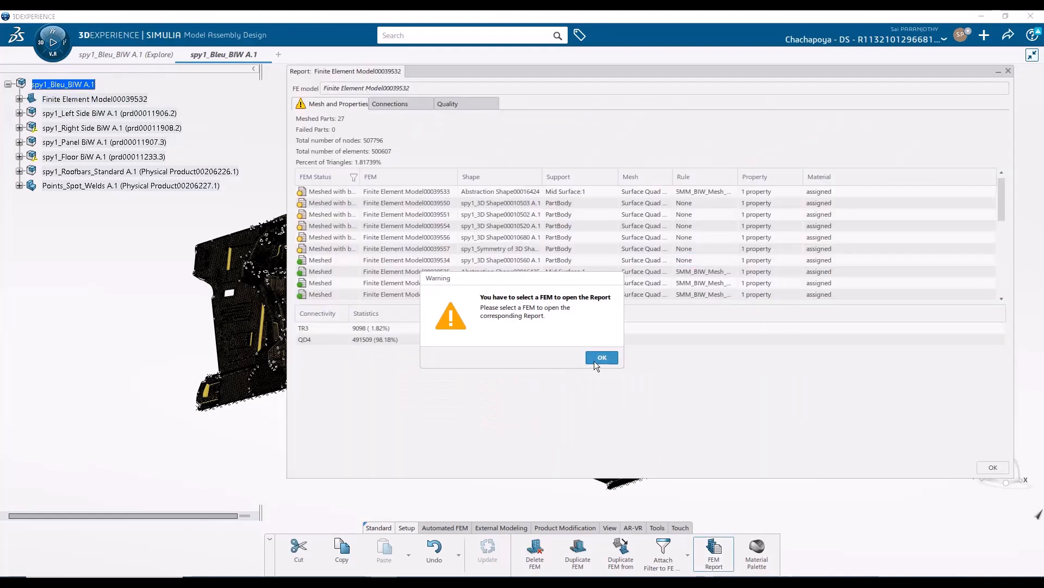
click(601, 357)
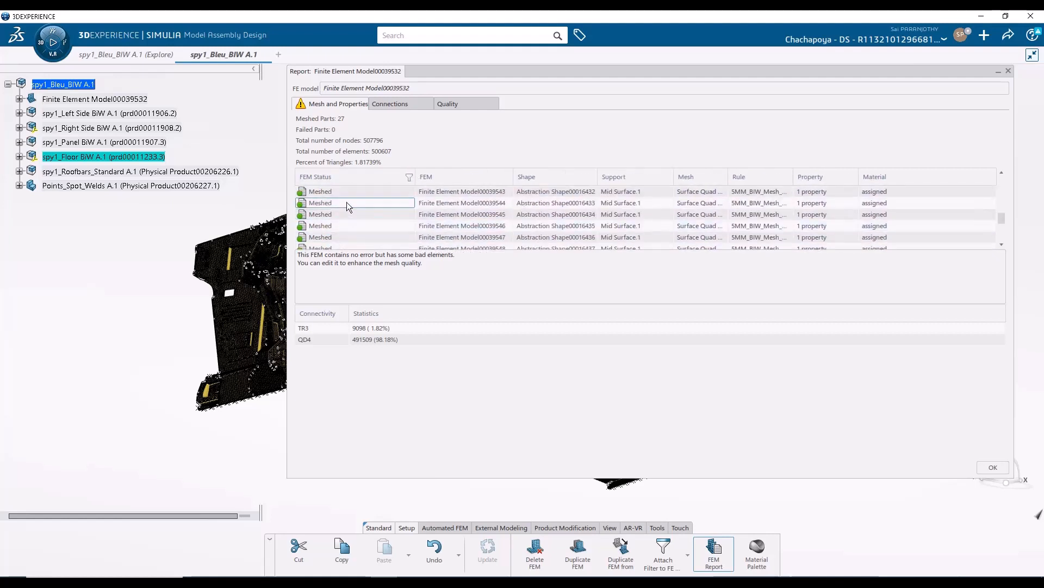
scroll(down, 3)
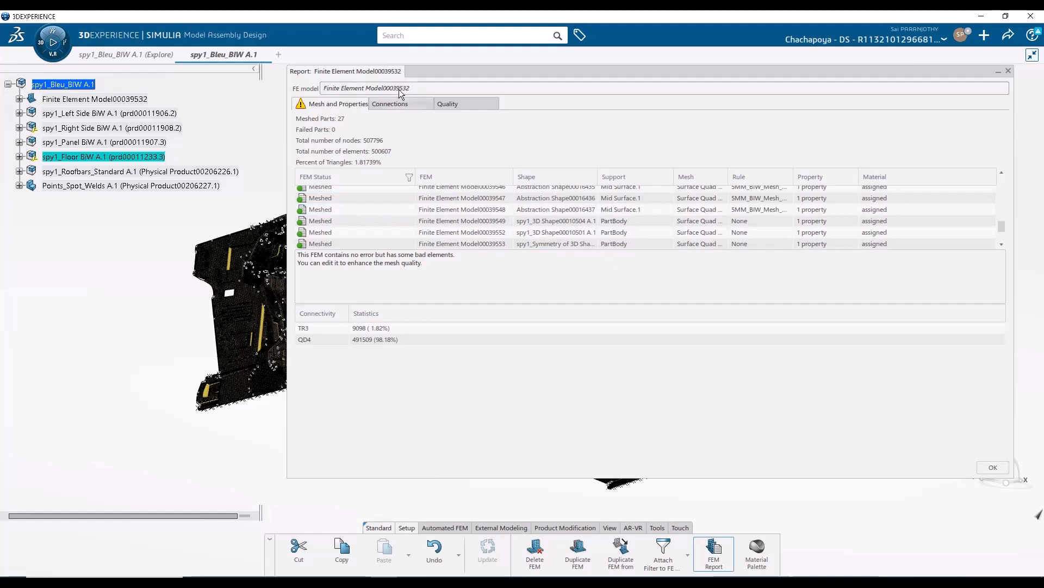
click(390, 104)
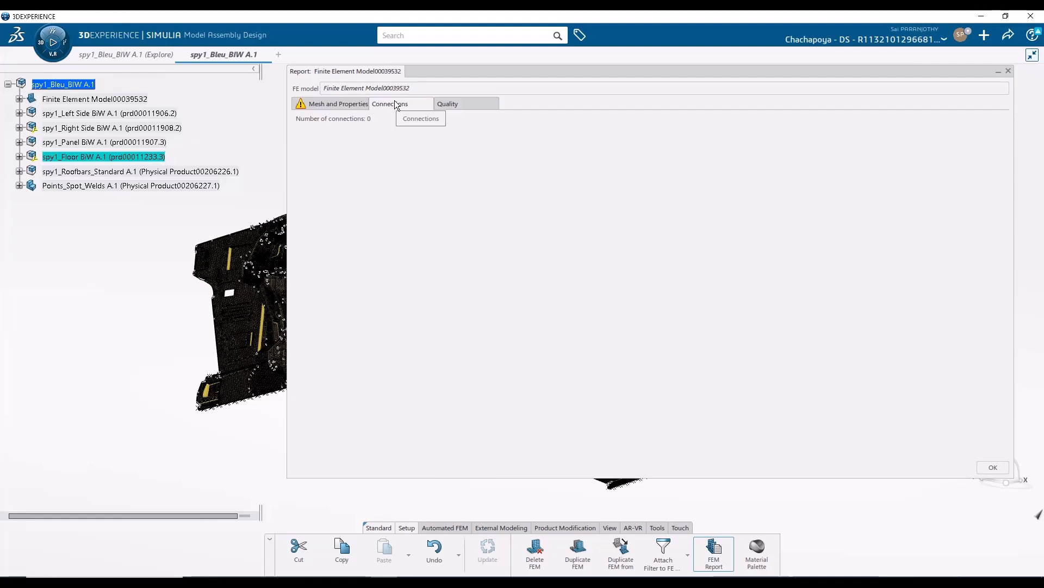
click(448, 103)
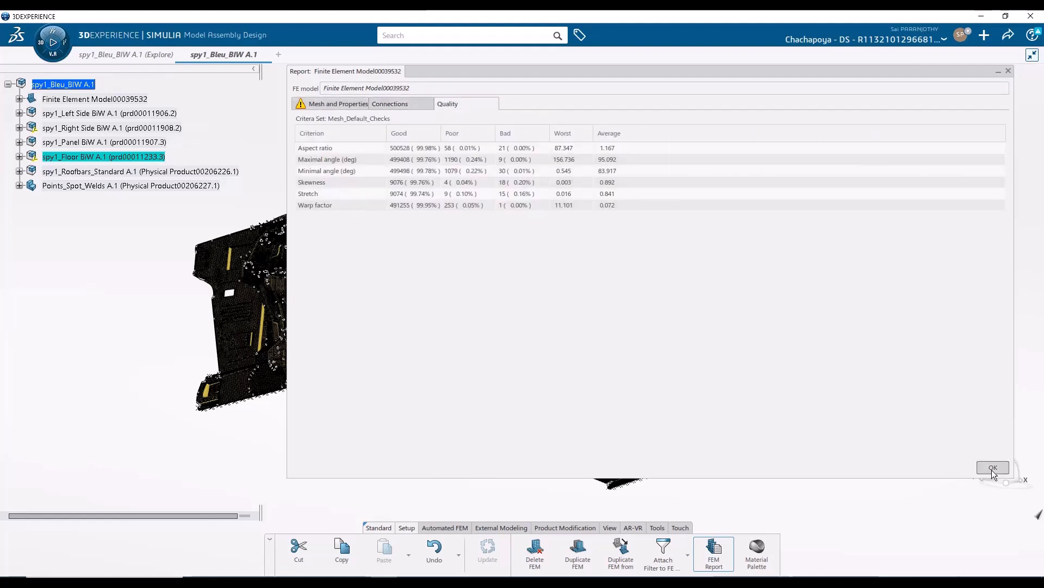
click(992, 467)
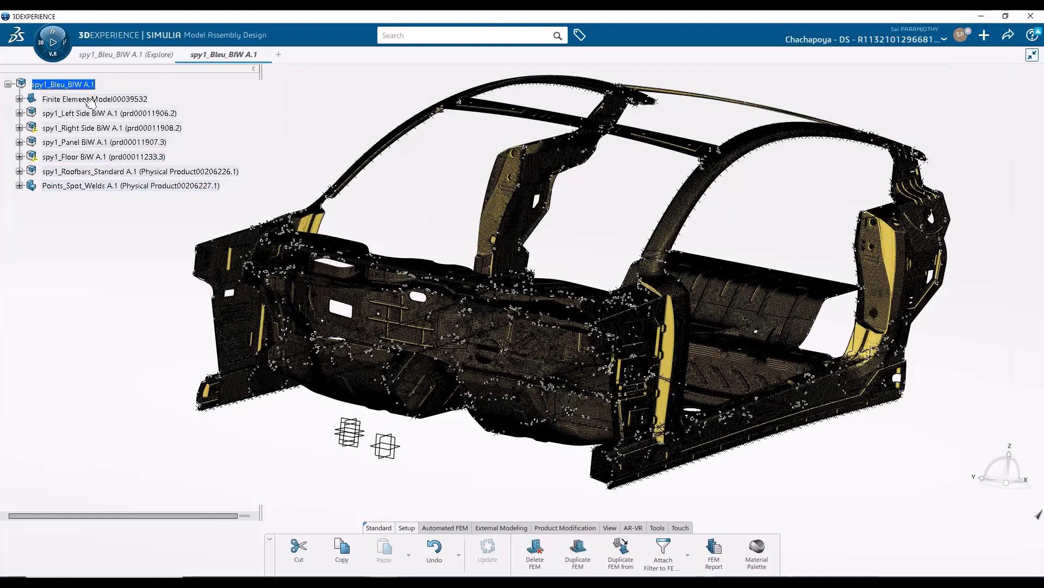
- Select the assembly FEM, inspect the body from the side and floor interior, and start Point Fastener Detection
click(94, 99)
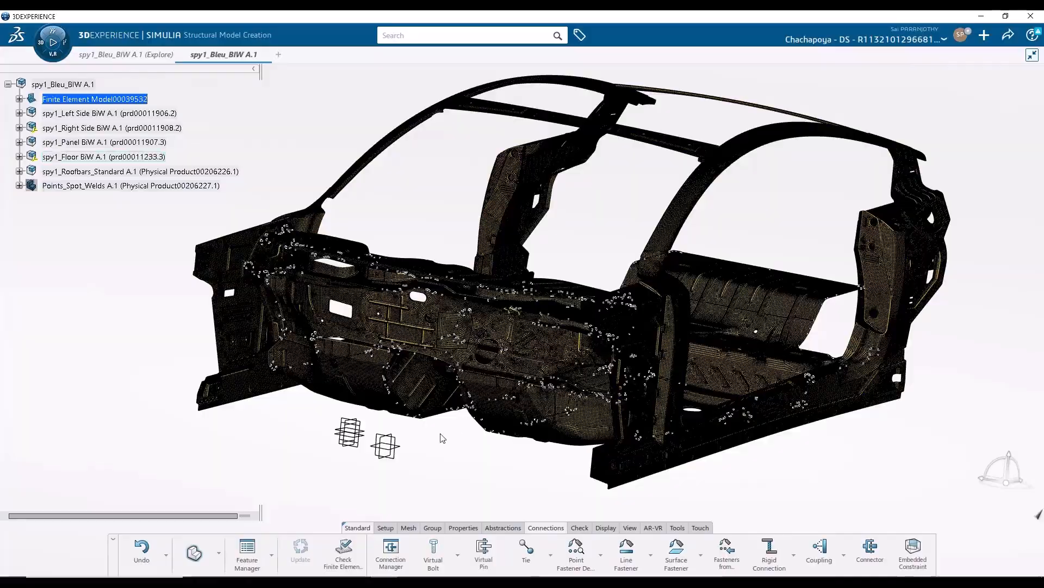
drag(443, 438, 637, 294)
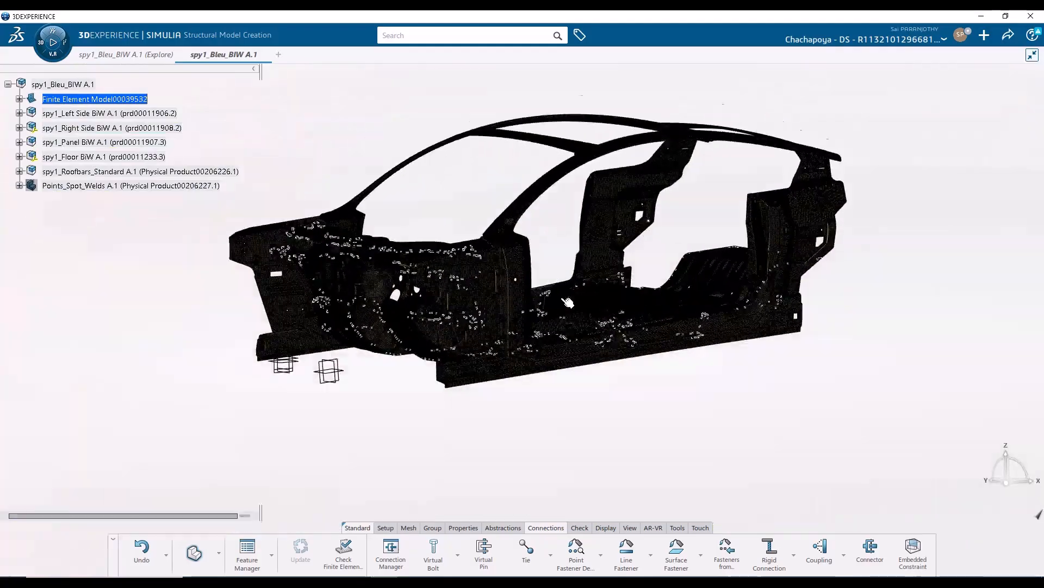
drag(566, 303, 506, 393)
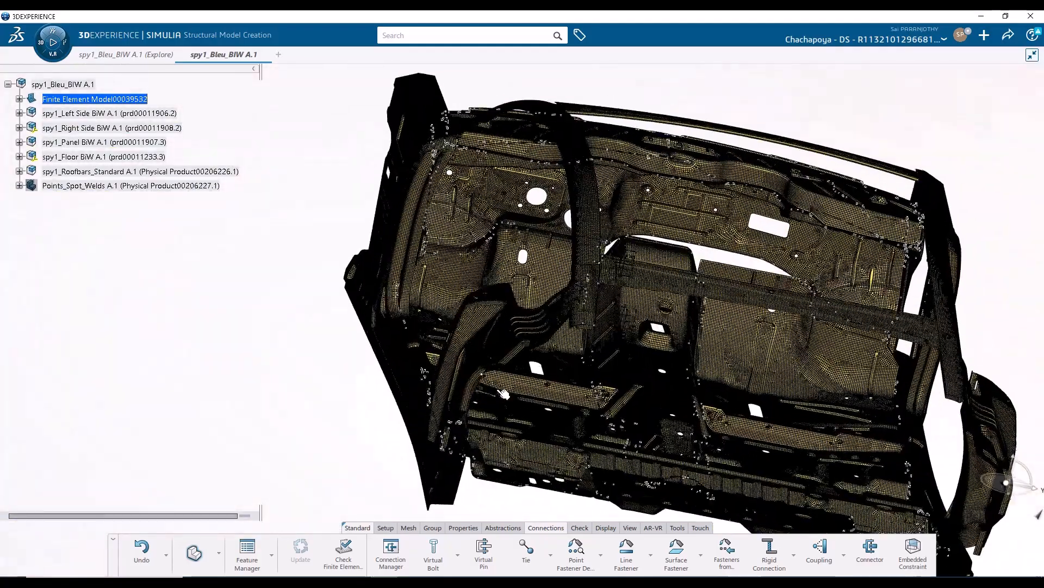
click(575, 556)
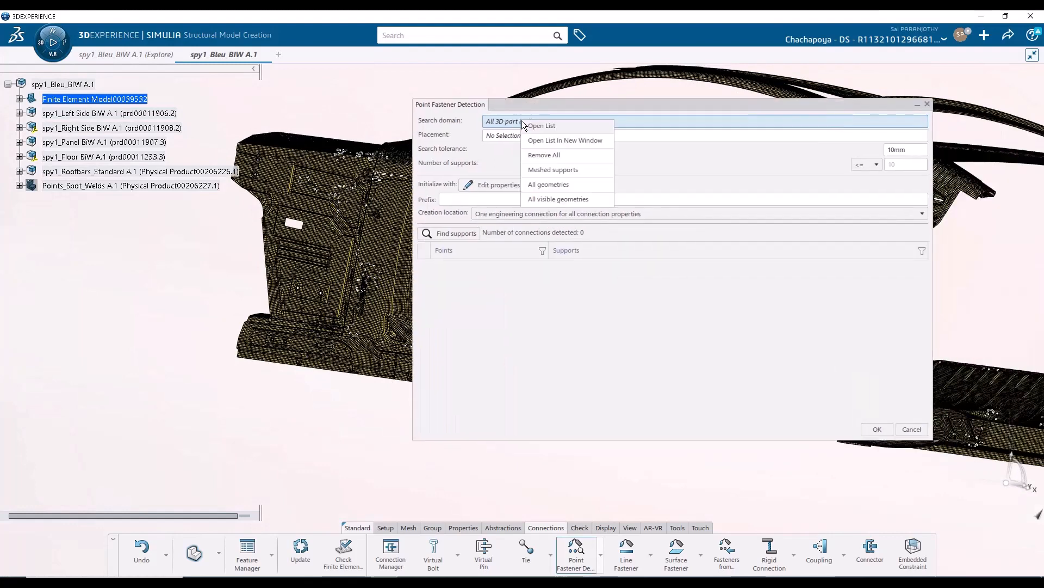
mouse_move(552, 169)
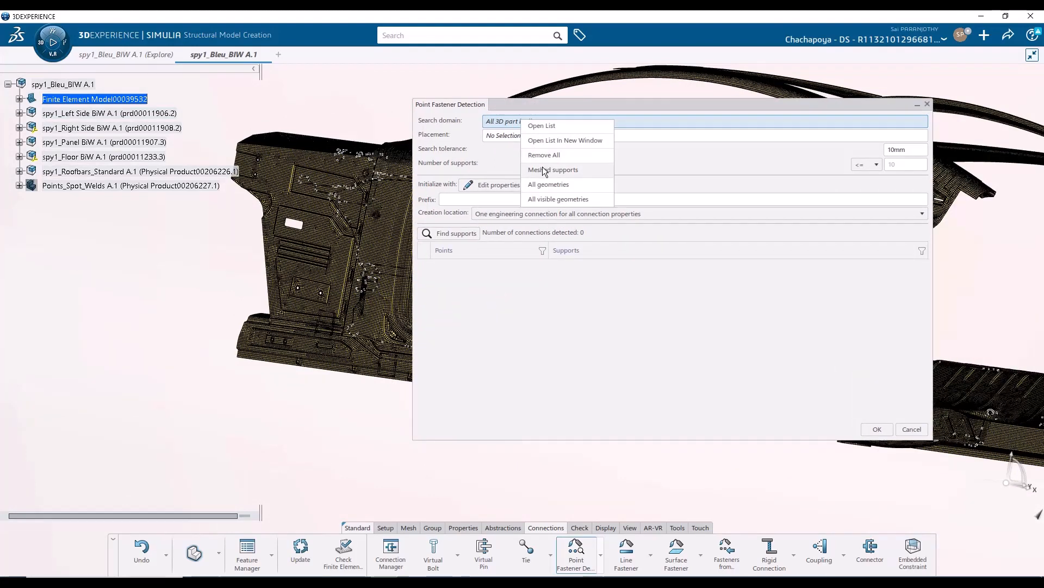
- Limit the search domain to meshed supports and use the 27 SpotWeld point sets as placement
click(557, 198)
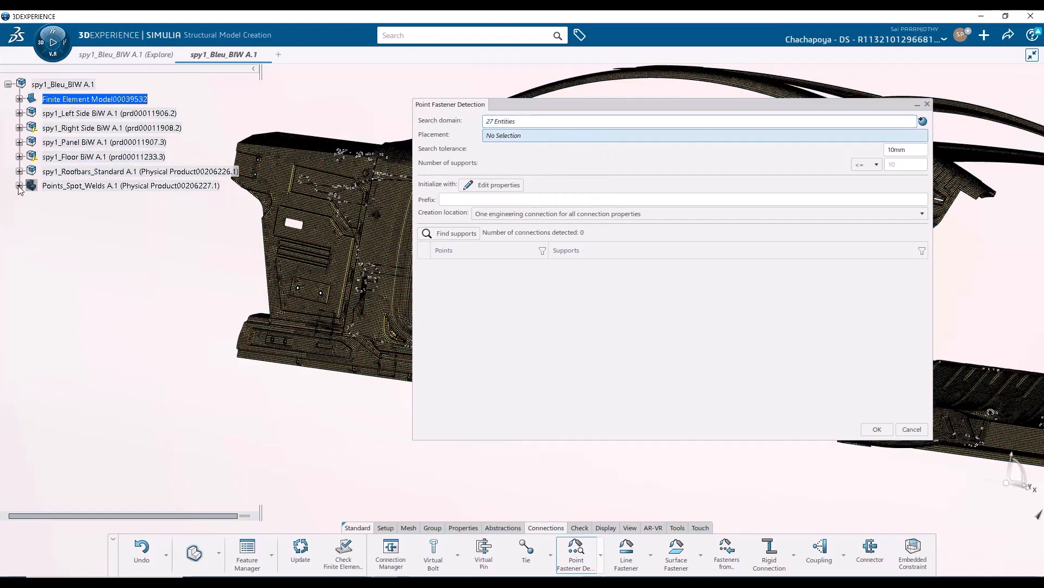
click(21, 185)
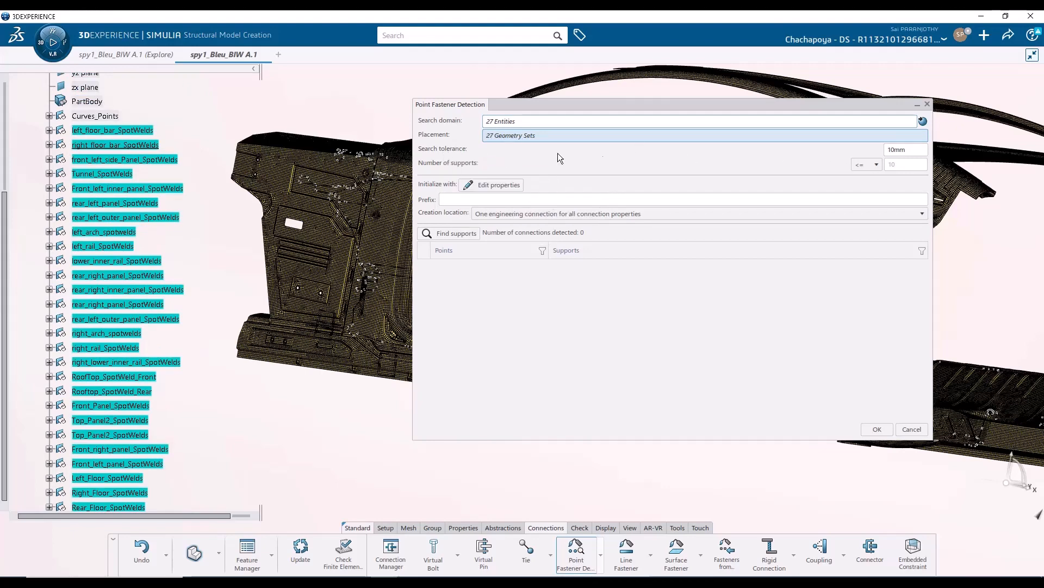
mouse_move(491, 185)
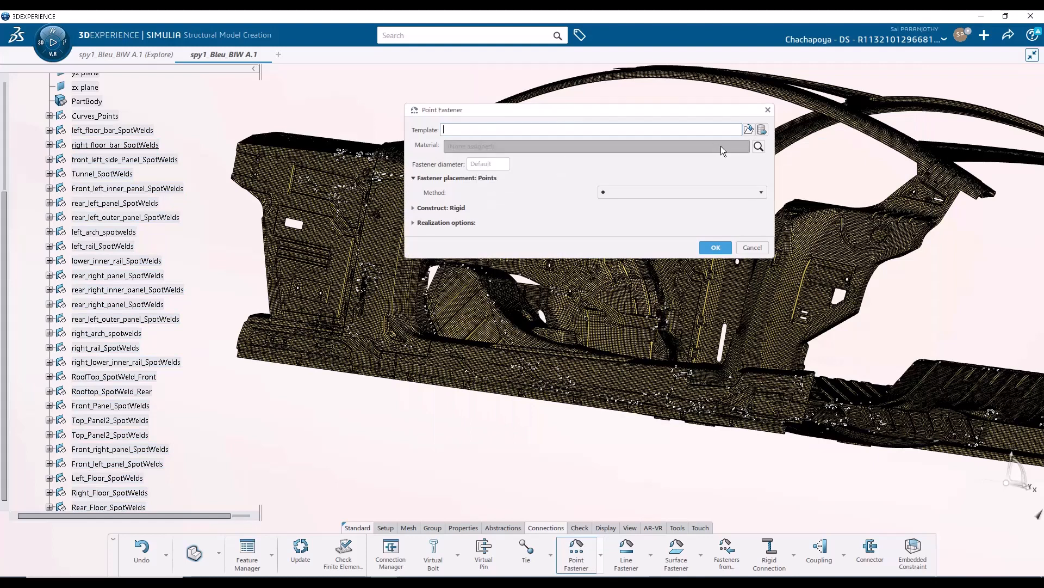
- Assign the BIW_Point_Fast_Rule template with spy1_Steel material to the fastener properties
click(467, 35)
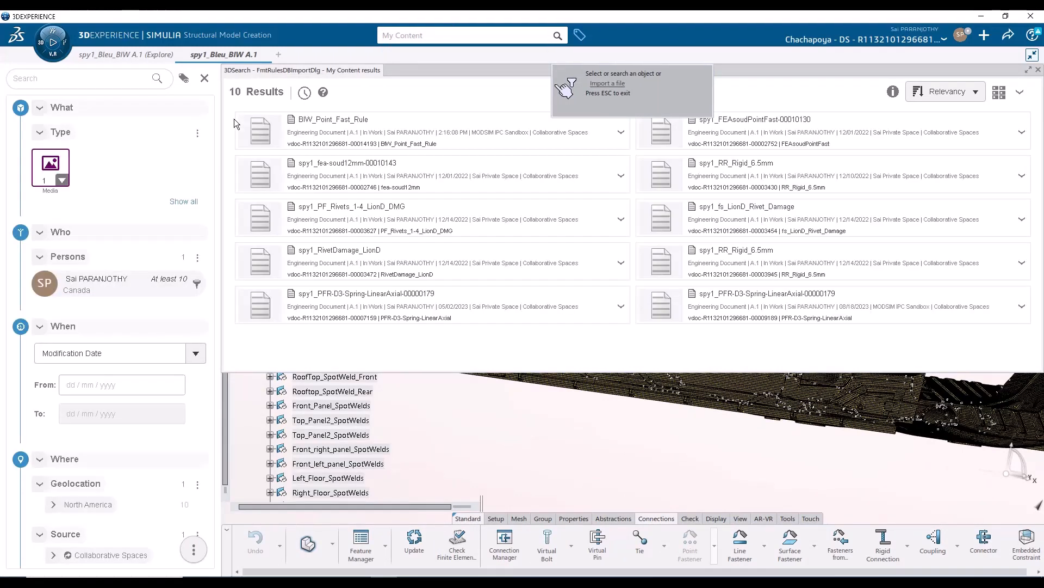
click(260, 131)
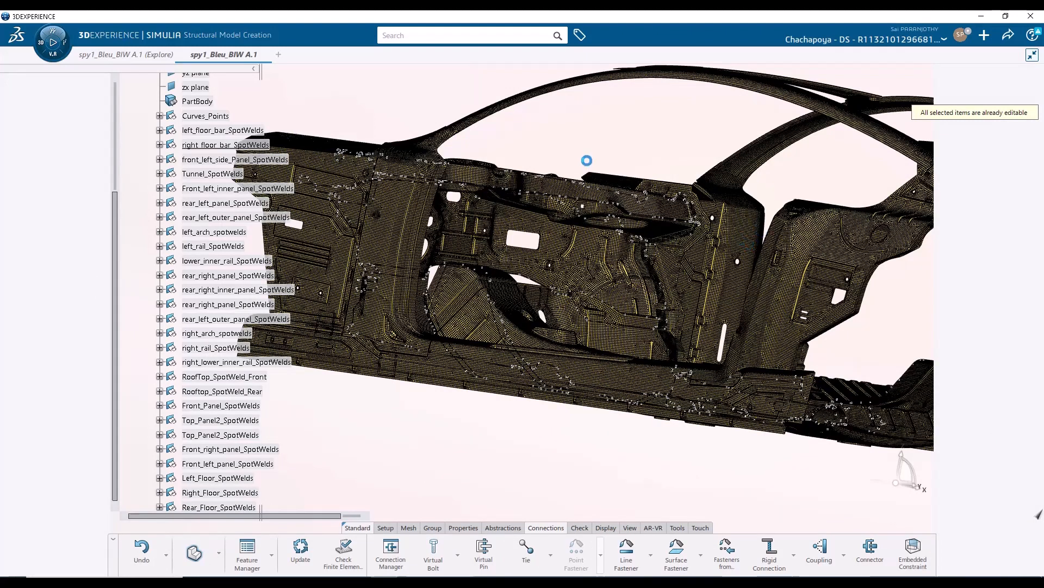
click(575, 549)
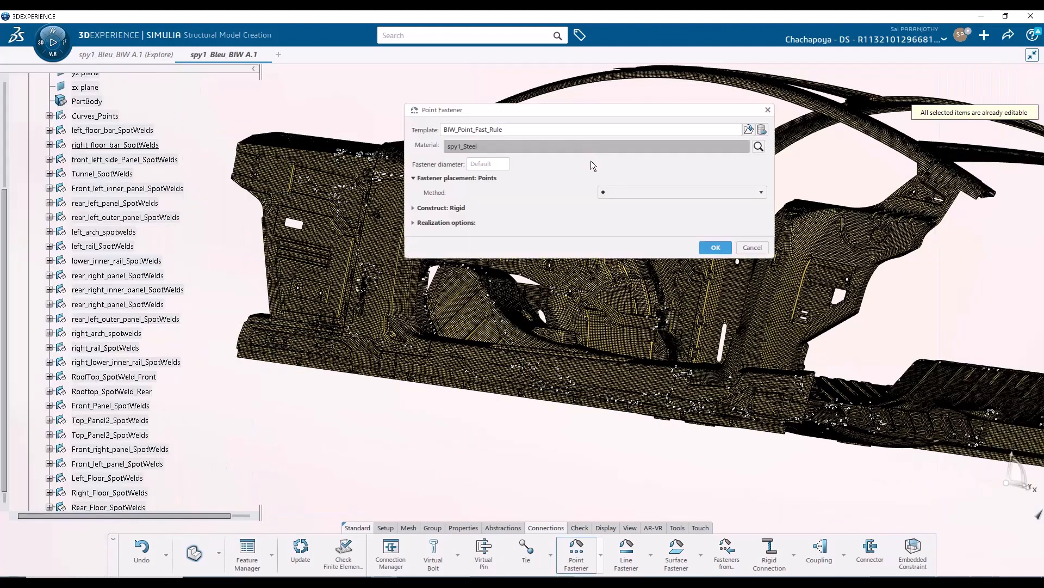
click(715, 247)
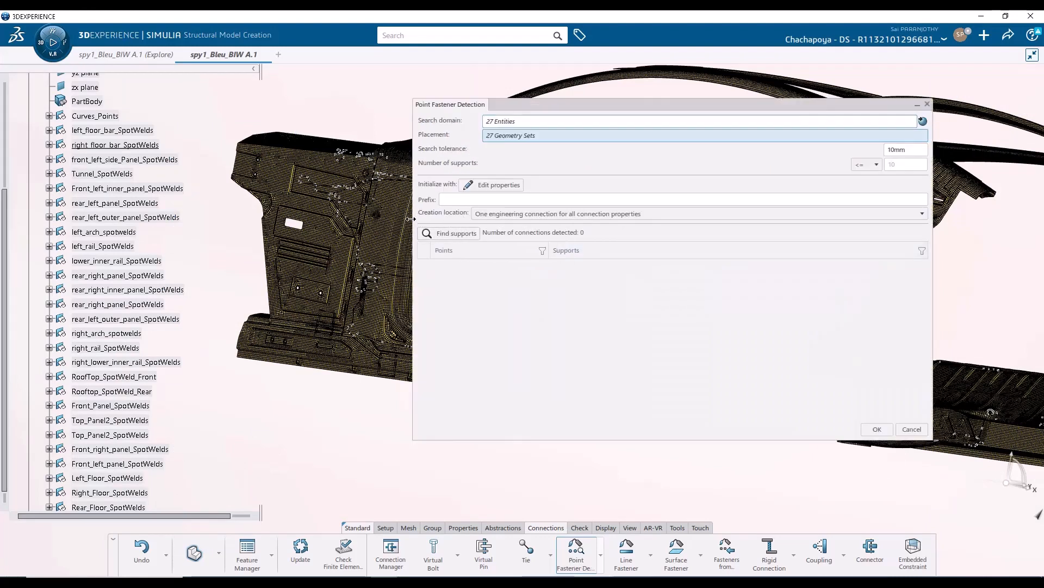
- Find supports, review the 75 detected connections, and create the point fasteners
click(456, 233)
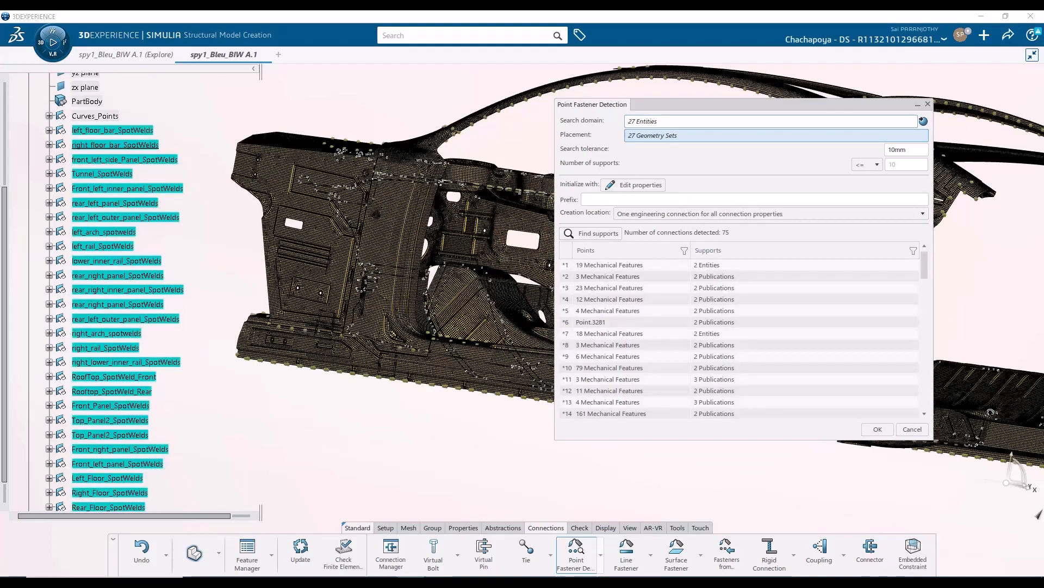
click(609, 264)
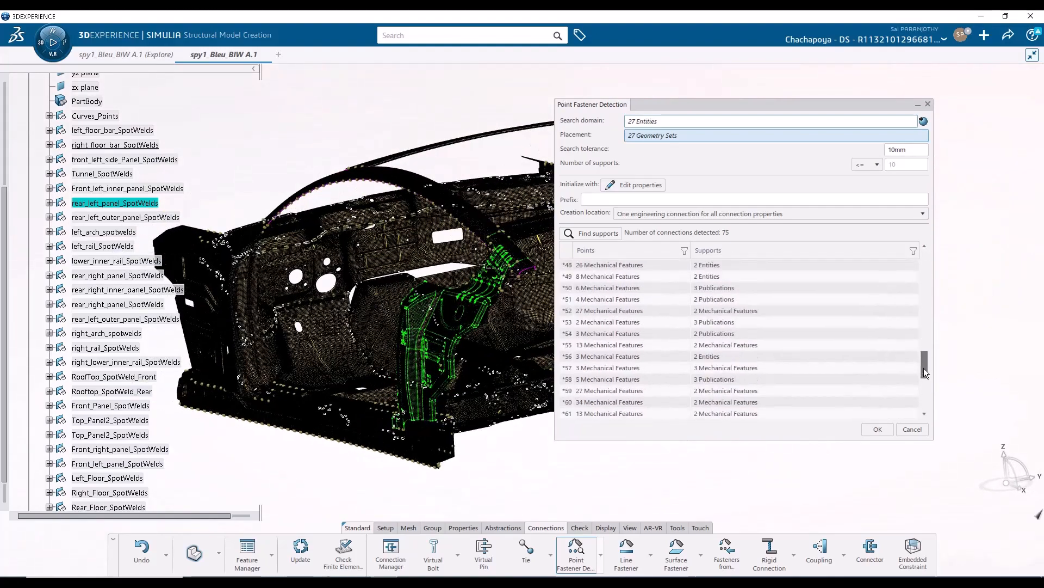
scroll(down, 3)
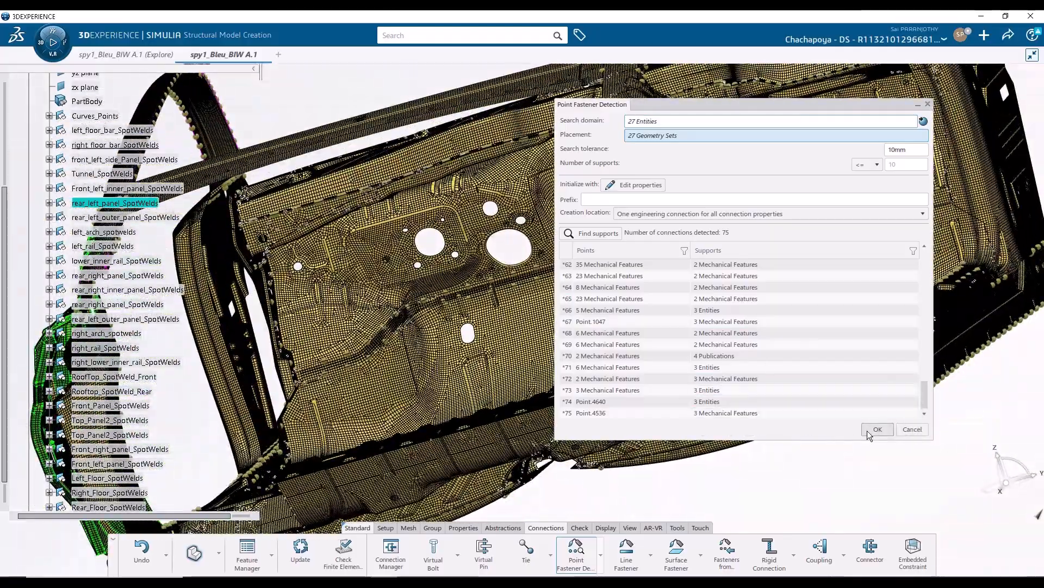
click(877, 429)
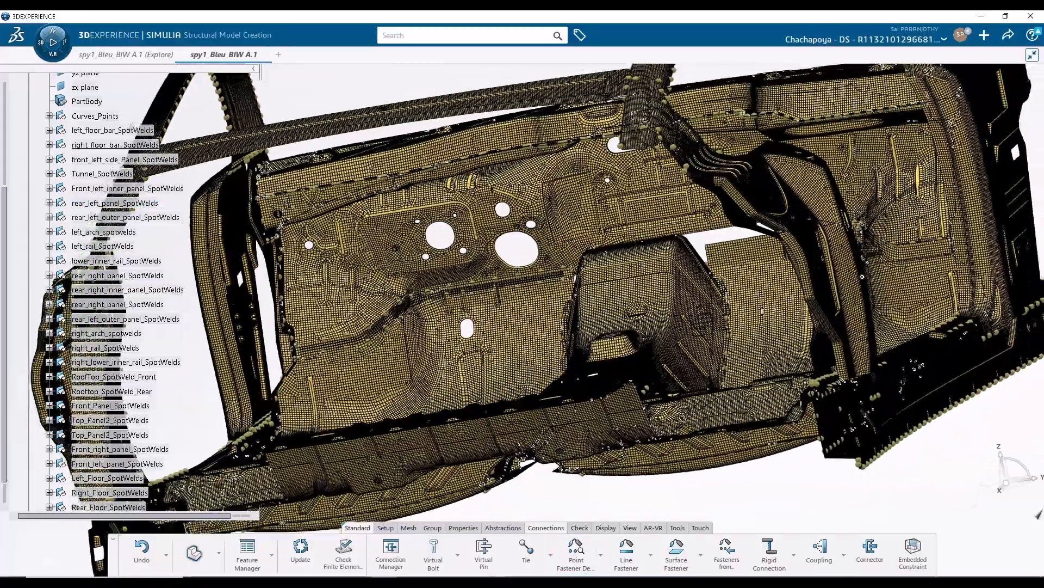
drag(599, 267, 602, 275)
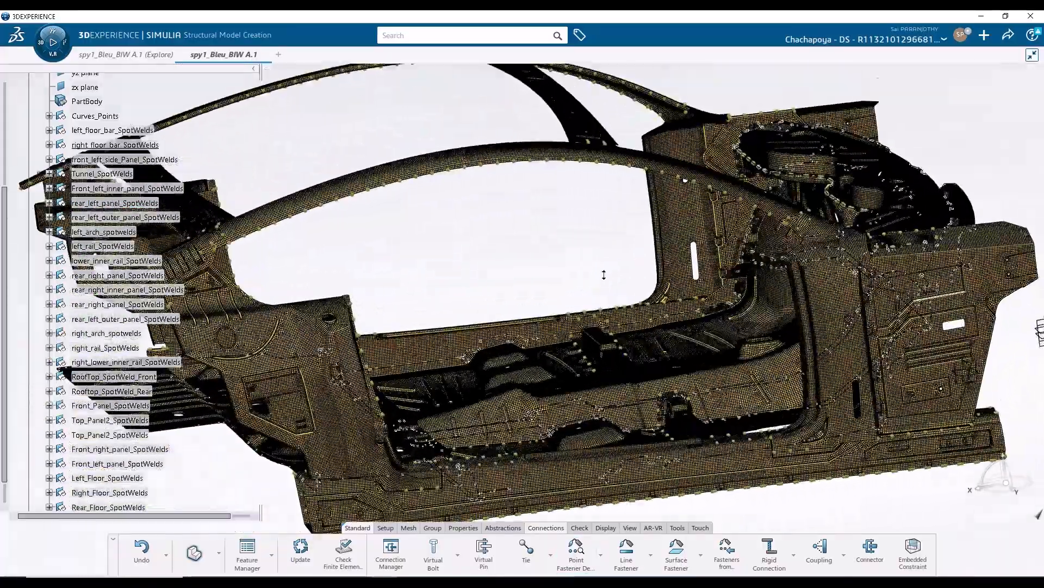